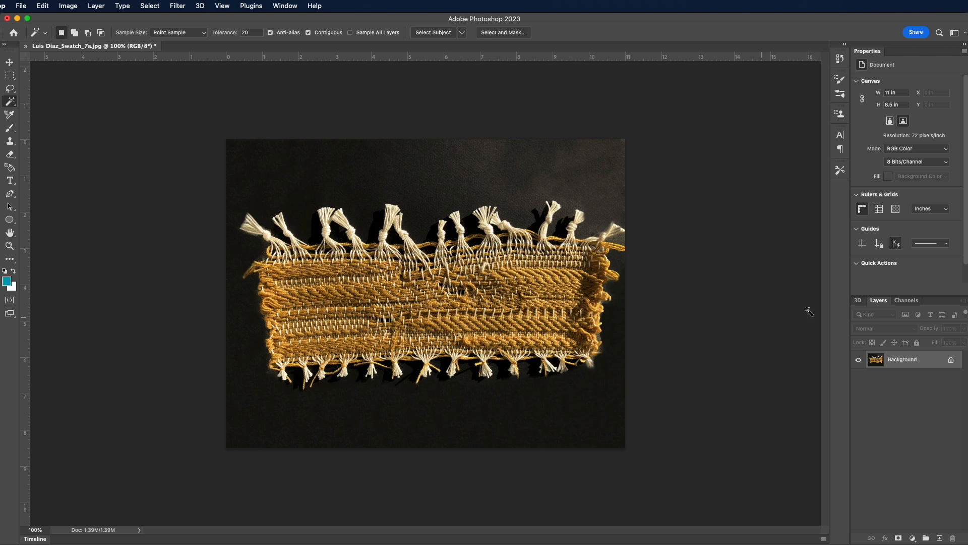
Unlock the swatch's Background layer and delete the dark backdrop selected with Magic Wand
{"action": "double_click", "coordinate": [902, 358]}
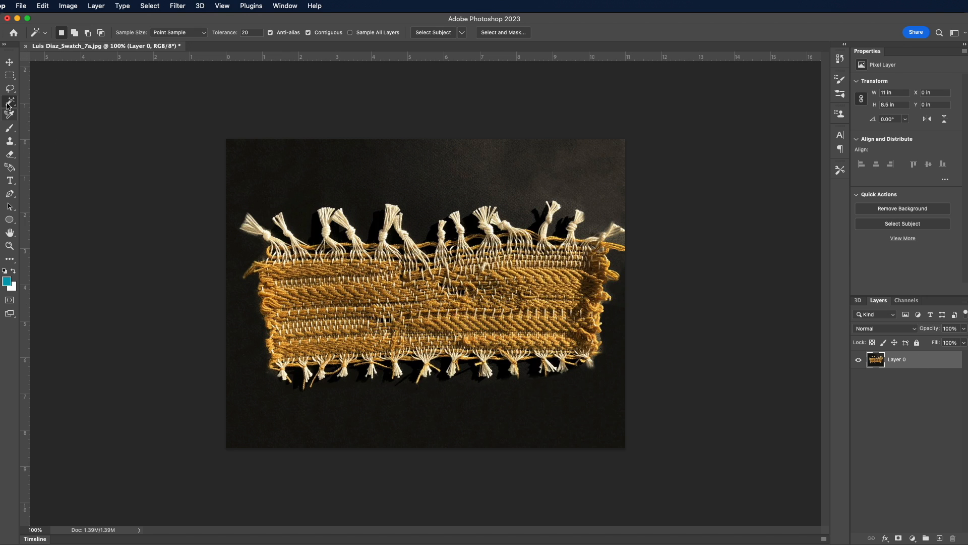
{"action": "left_click", "coordinate": [614, 210]}
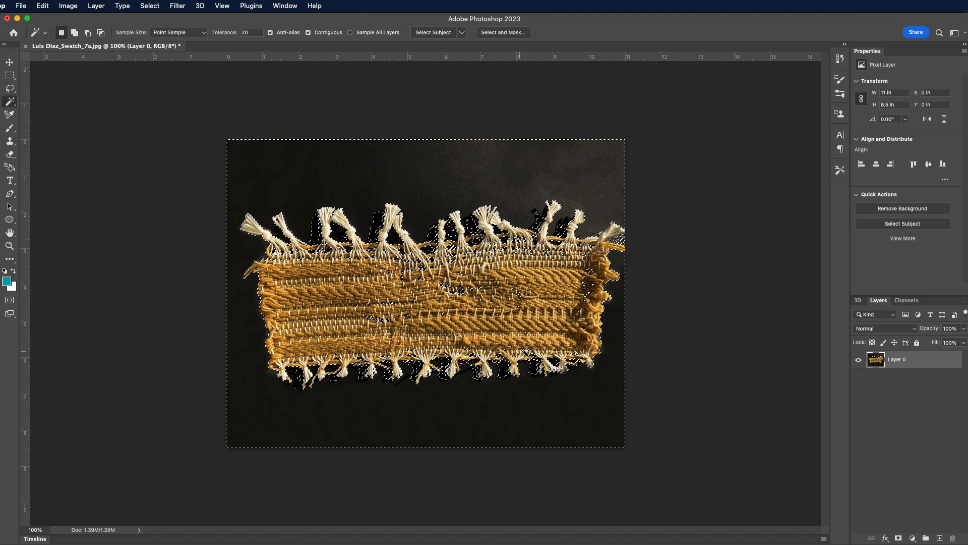
{"action": "left_click", "coordinate": [902, 208]}
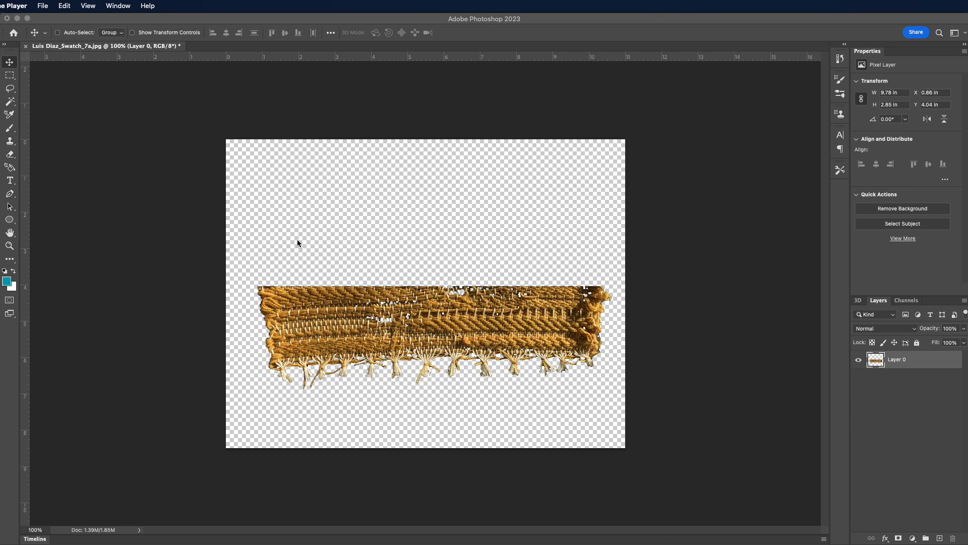
Crop the swatch so all four edges sit tight against the woven band and fringe
{"action": "left_click", "coordinate": [9, 259]}
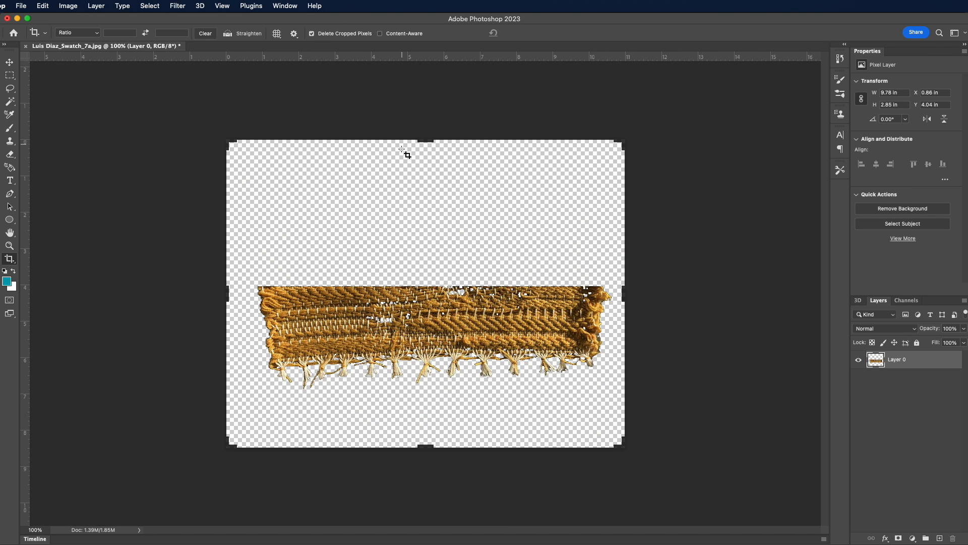
{"action": "left_click_drag", "start_coordinate": [419, 140], "coordinate": [419, 185]}
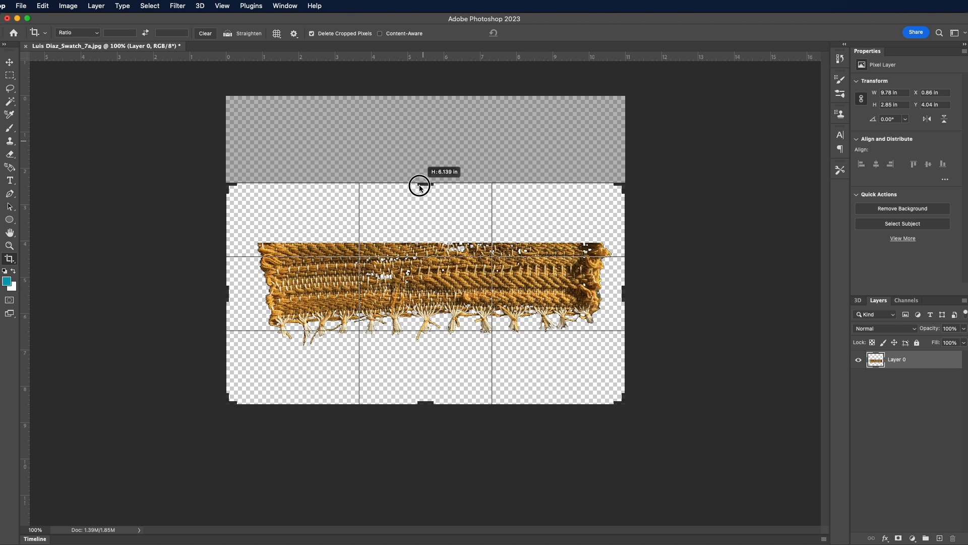
{"action": "left_click_drag", "start_coordinate": [420, 185], "coordinate": [424, 214]}
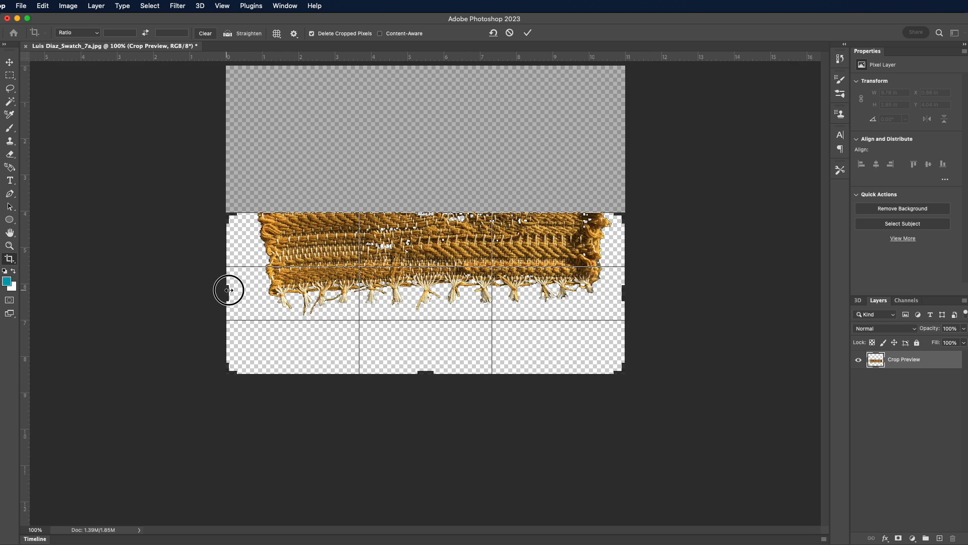
{"action": "left_click_drag", "start_coordinate": [228, 290], "coordinate": [242, 291]}
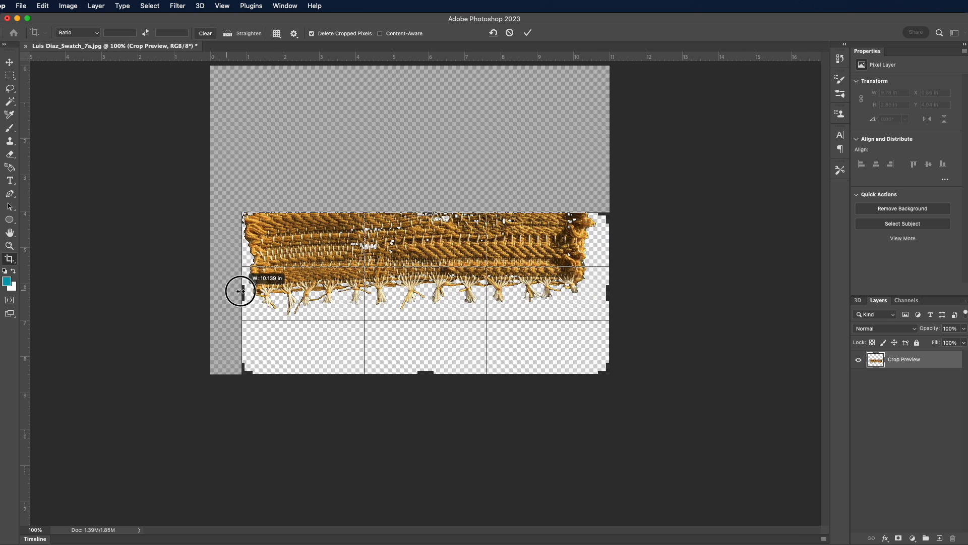
{"action": "left_click_drag", "start_coordinate": [240, 290], "coordinate": [602, 291]}
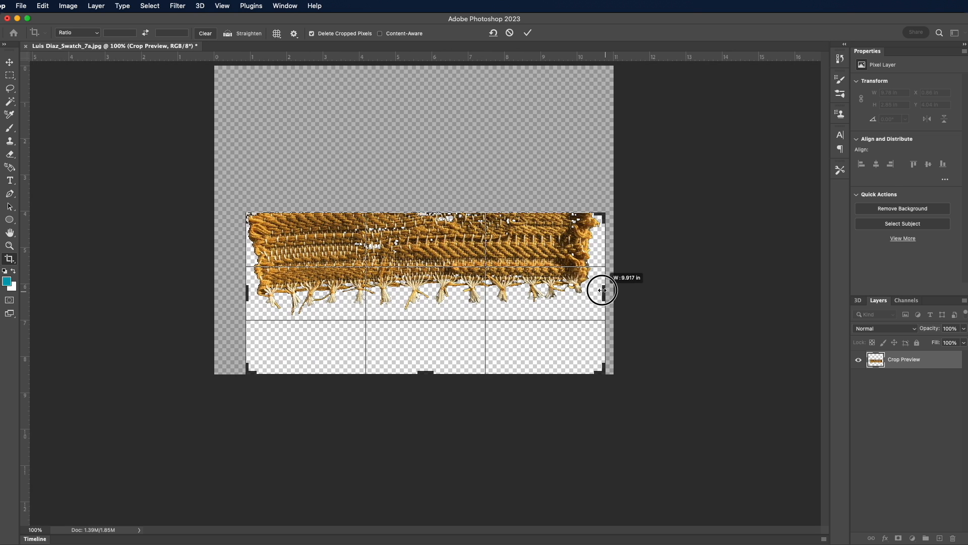
{"action": "left_click_drag", "start_coordinate": [602, 290], "coordinate": [593, 283]}
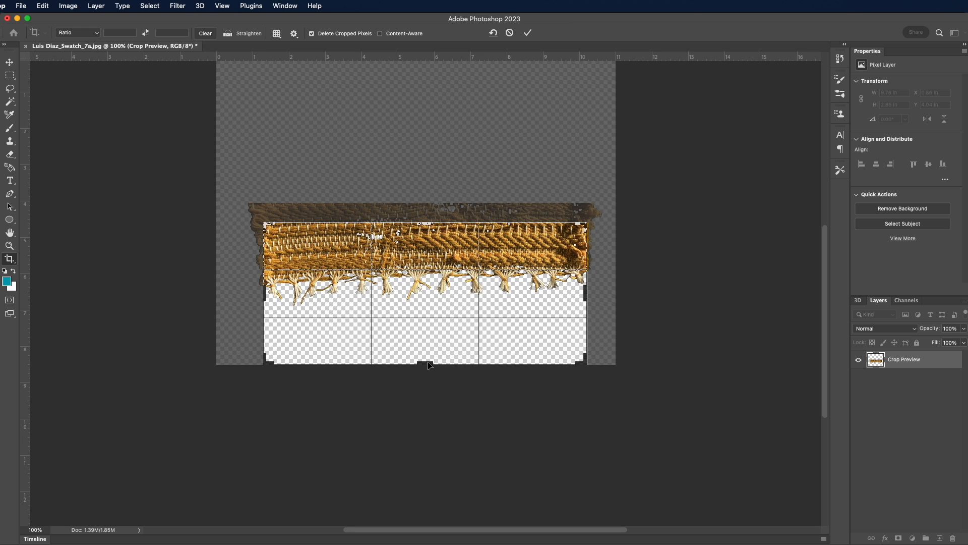
{"action": "left_click_drag", "start_coordinate": [429, 364], "coordinate": [426, 336]}
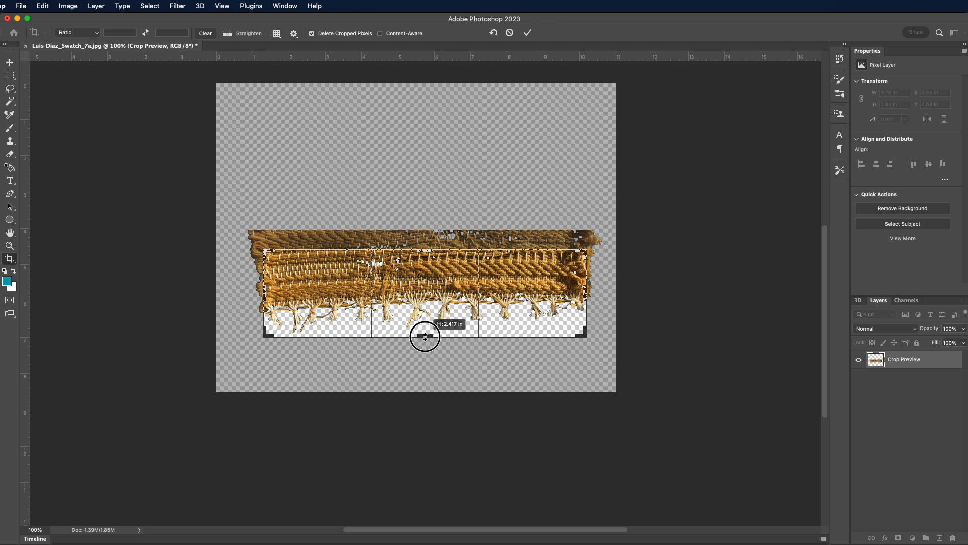
{"action": "left_click_drag", "start_coordinate": [424, 336], "coordinate": [424, 334]}
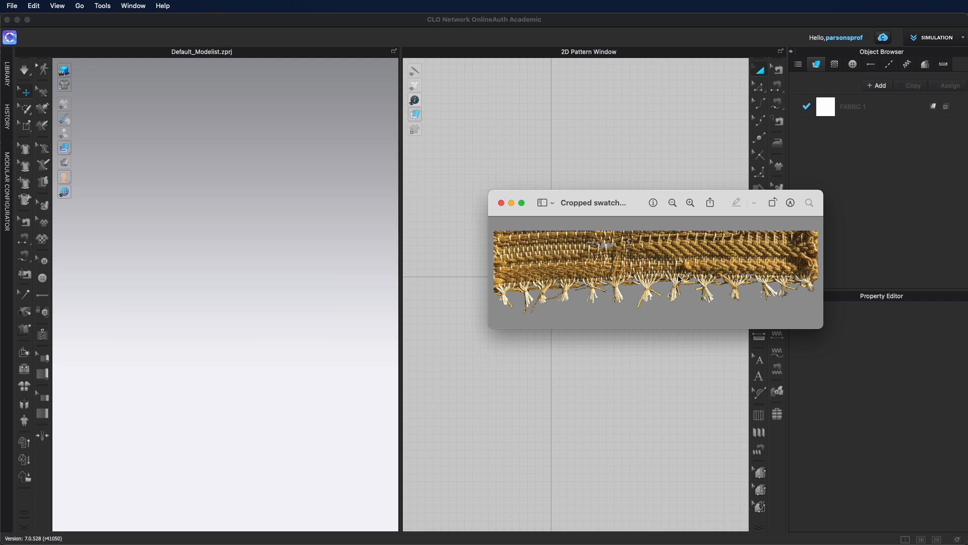
{"action": "mouse_move", "coordinate": [616, 352]}
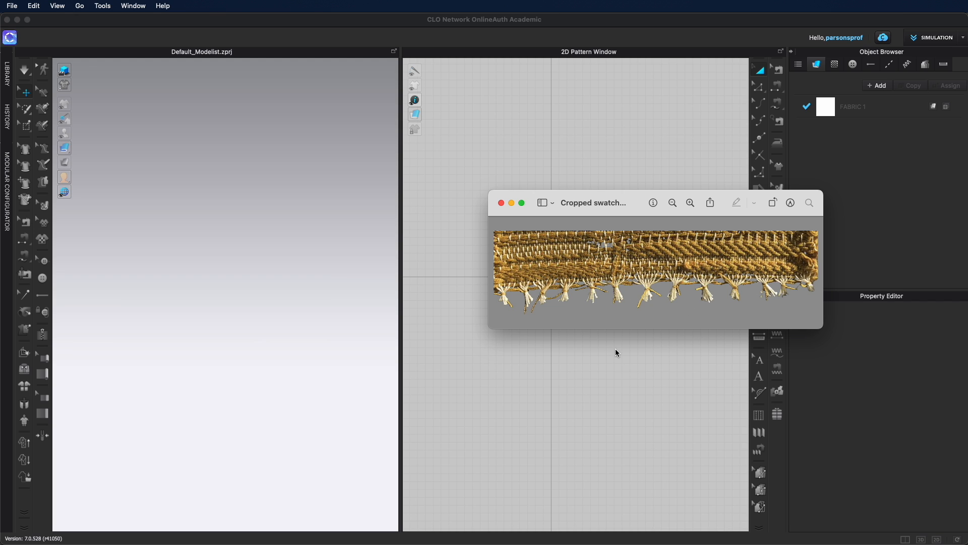
{"action": "mouse_move", "coordinate": [534, 235]}
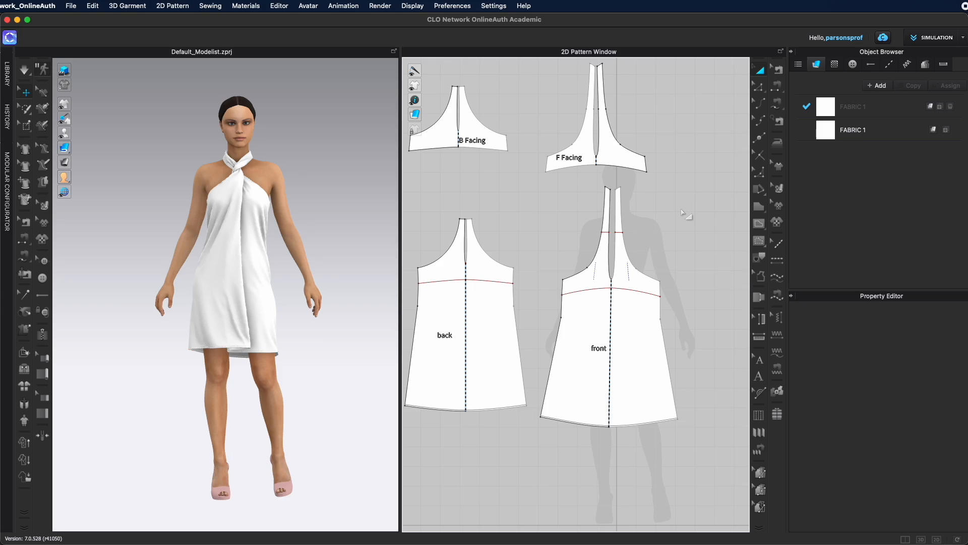
View the transparent swatch reference image in Preview
{"action": "left_click", "coordinate": [451, 111]}
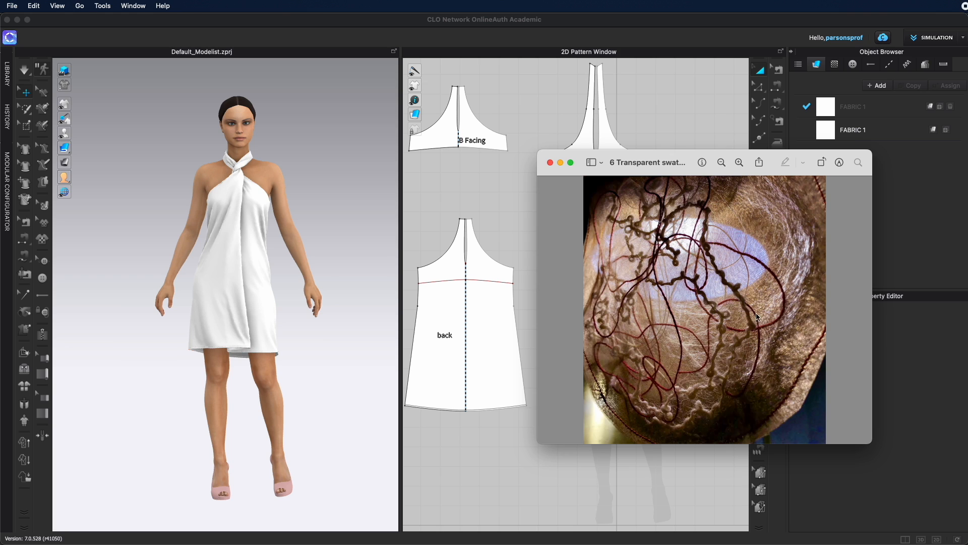
{"action": "mouse_move", "coordinate": [748, 286]}
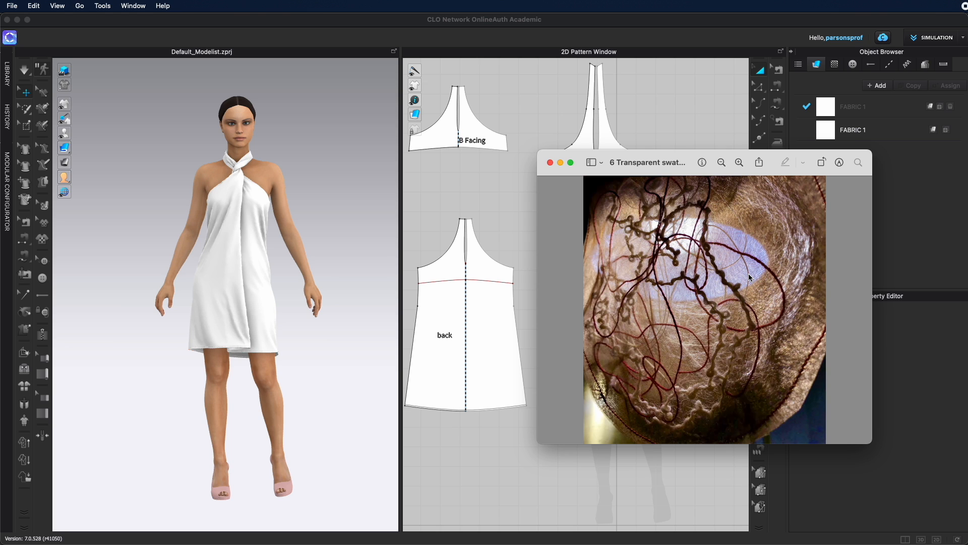
{"action": "mouse_move", "coordinate": [773, 289]}
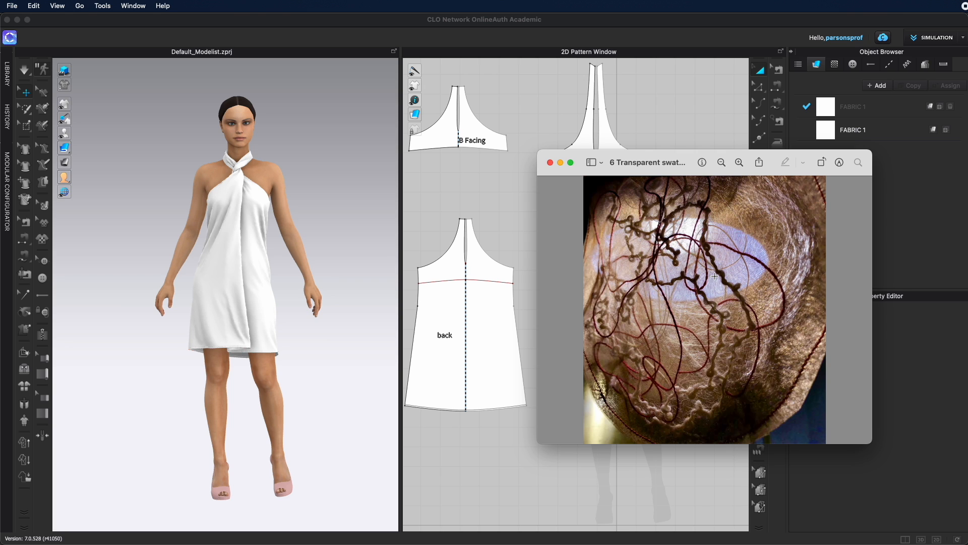
{"action": "mouse_move", "coordinate": [710, 330]}
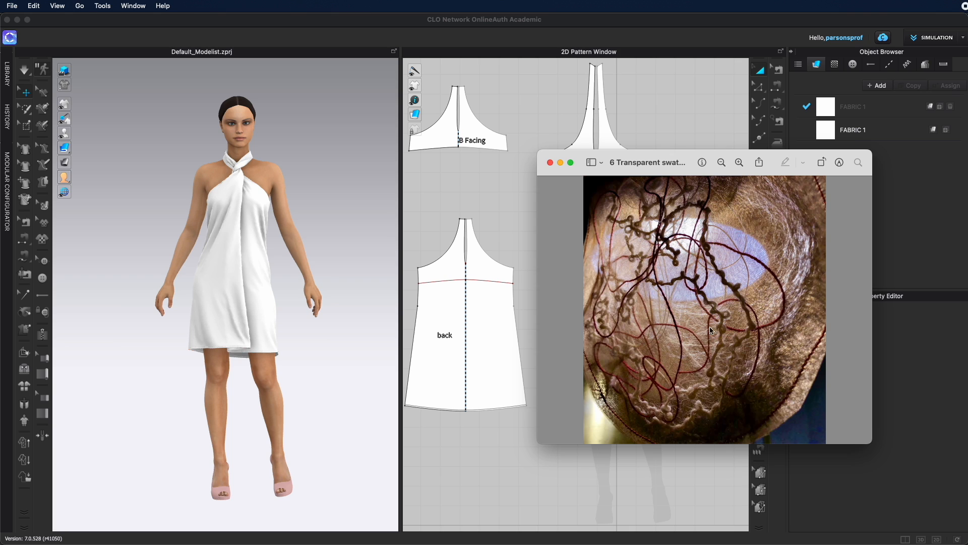
{"action": "mouse_move", "coordinate": [713, 316]}
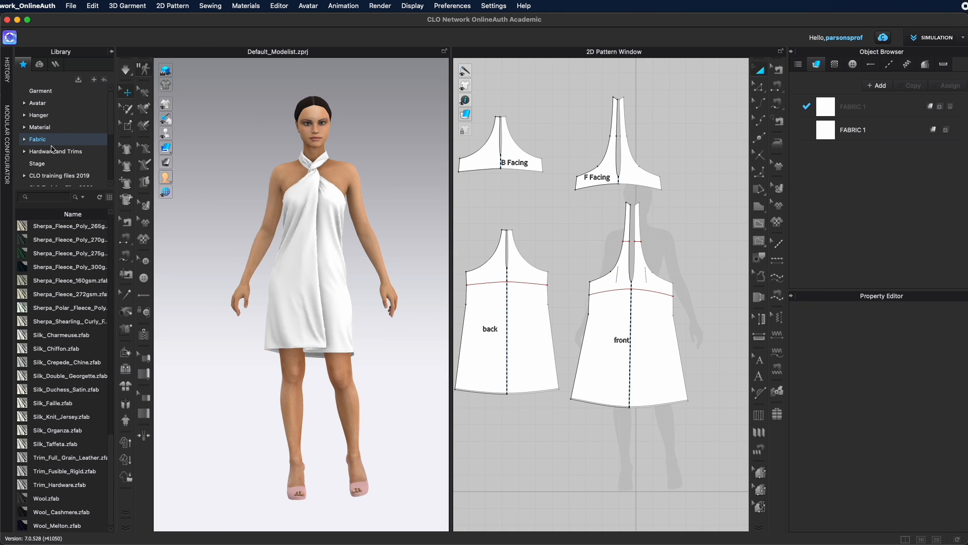
{"action": "mouse_move", "coordinate": [85, 359]}
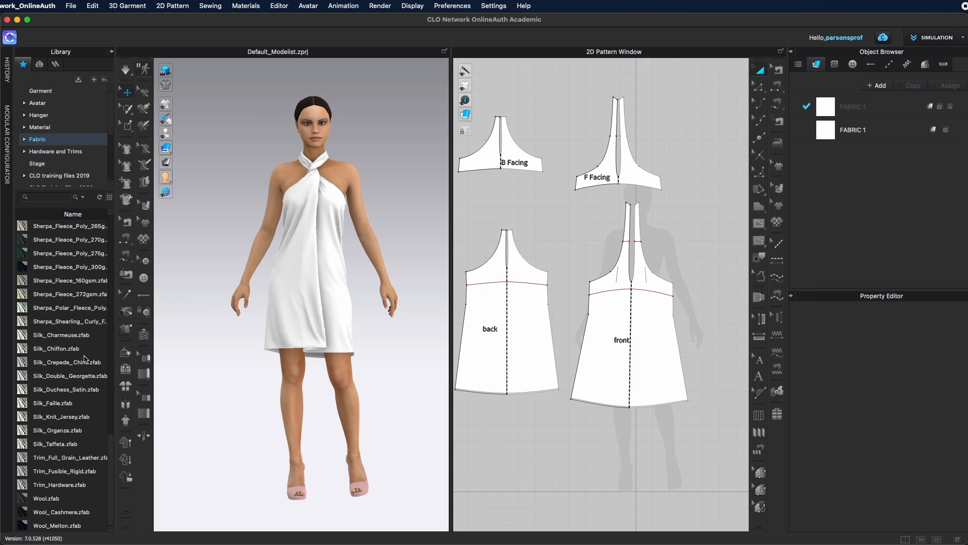
Preview the library's silk fabrics and add Silk_ Organza.zfab to the project
{"action": "double_click", "coordinate": [66, 389]}
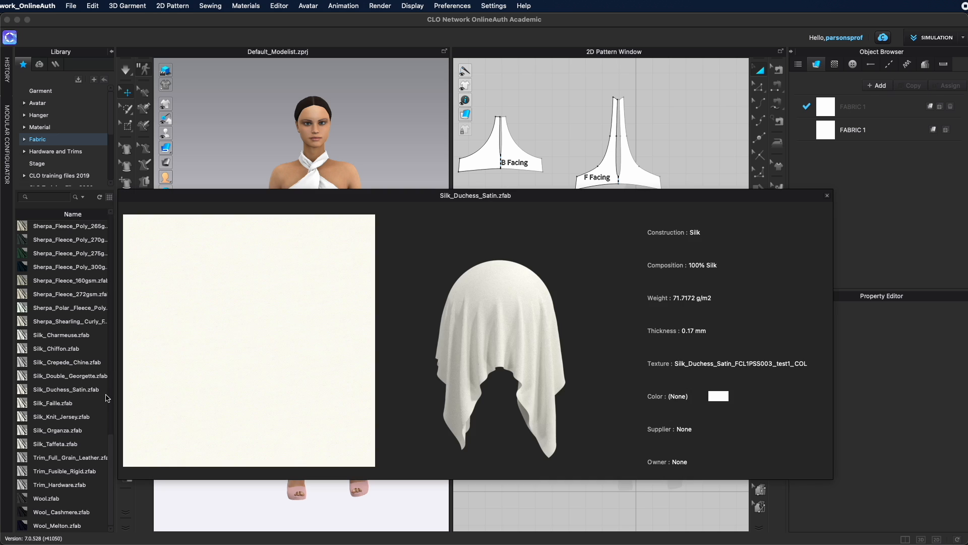
{"action": "left_click", "coordinate": [58, 430]}
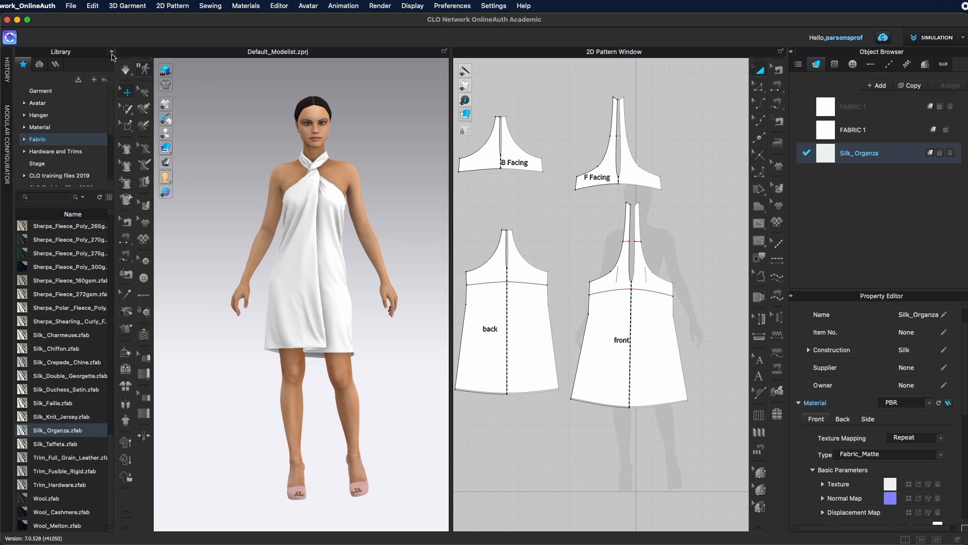
Close the fabric Library panel next to the halter dress
{"action": "left_click", "coordinate": [111, 55]}
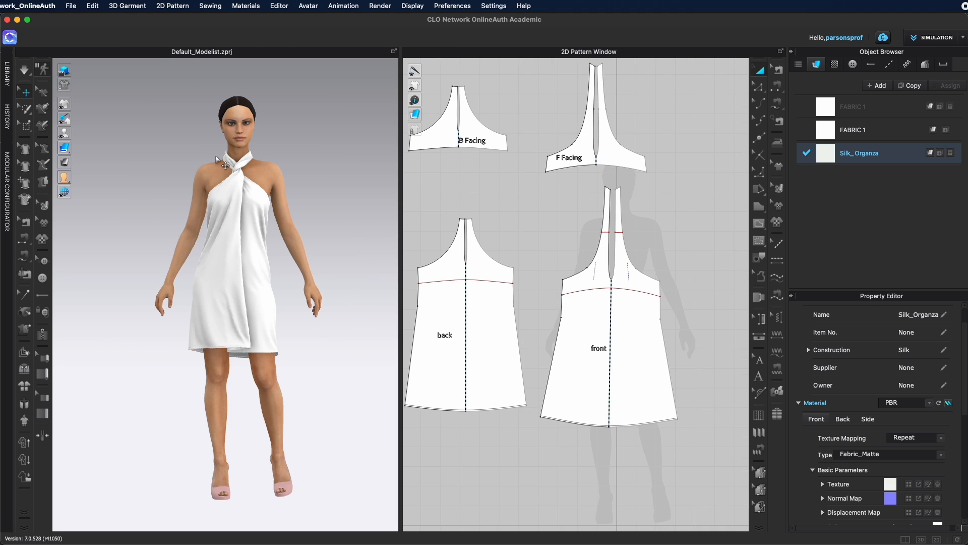
{"action": "mouse_move", "coordinate": [530, 247]}
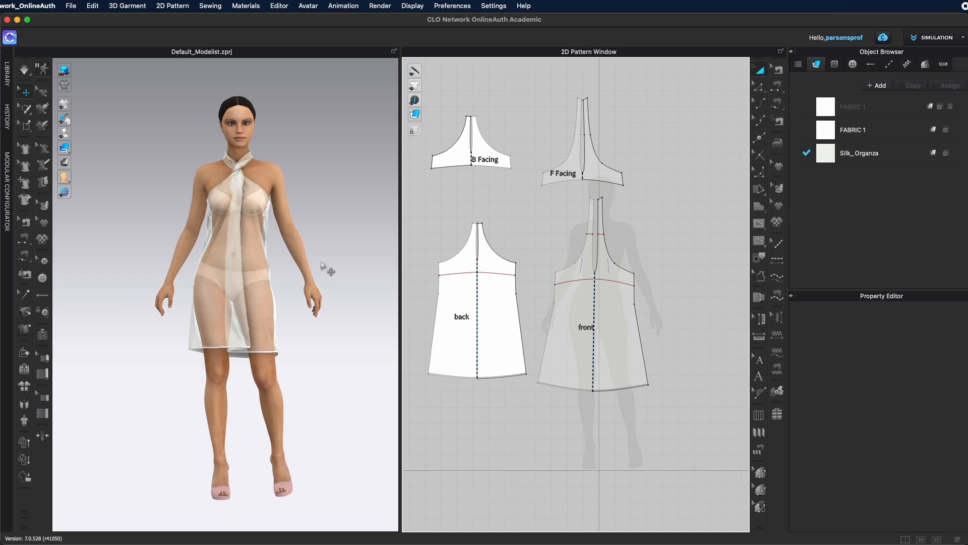
{"action": "mouse_move", "coordinate": [352, 288]}
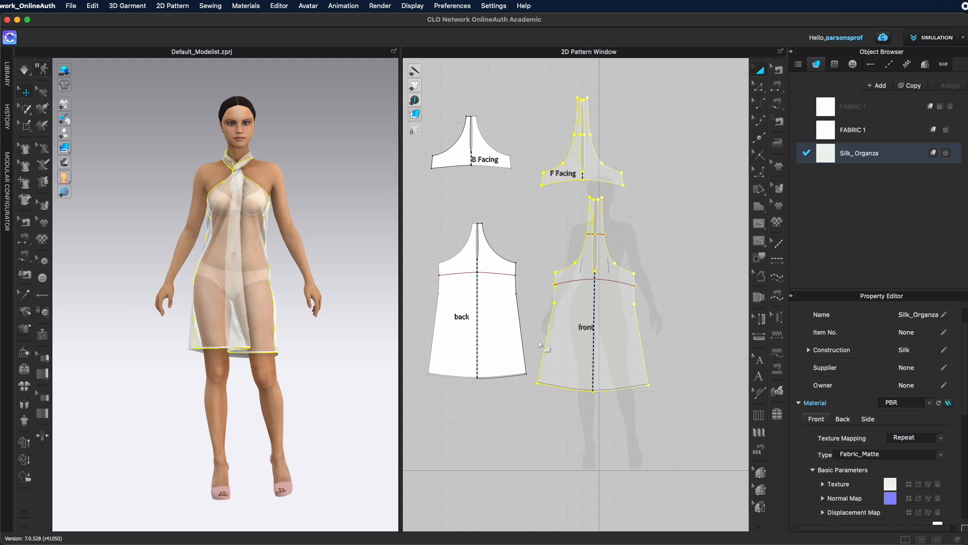
Select the organza fabric to show its material properties, with opacity 30
{"action": "left_click", "coordinate": [479, 308]}
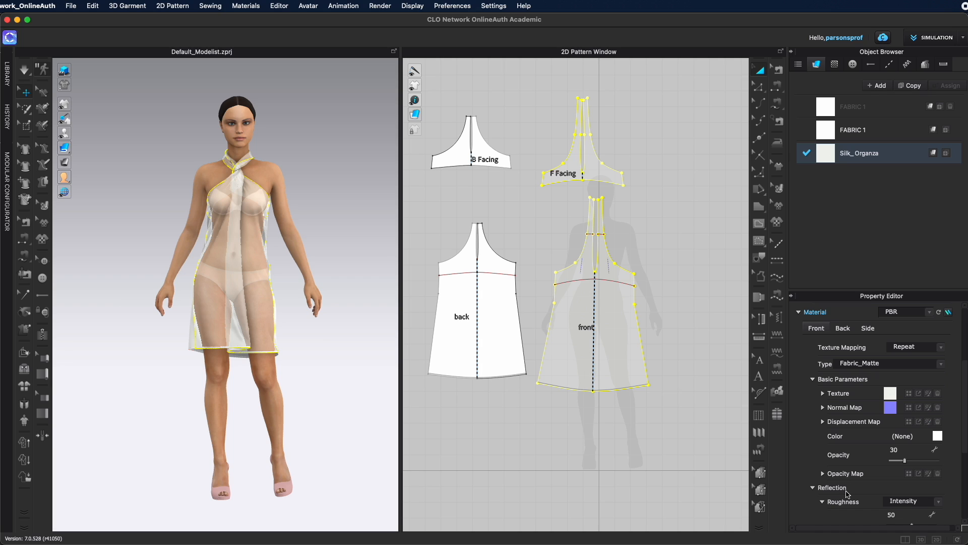
{"action": "mouse_move", "coordinate": [847, 489]}
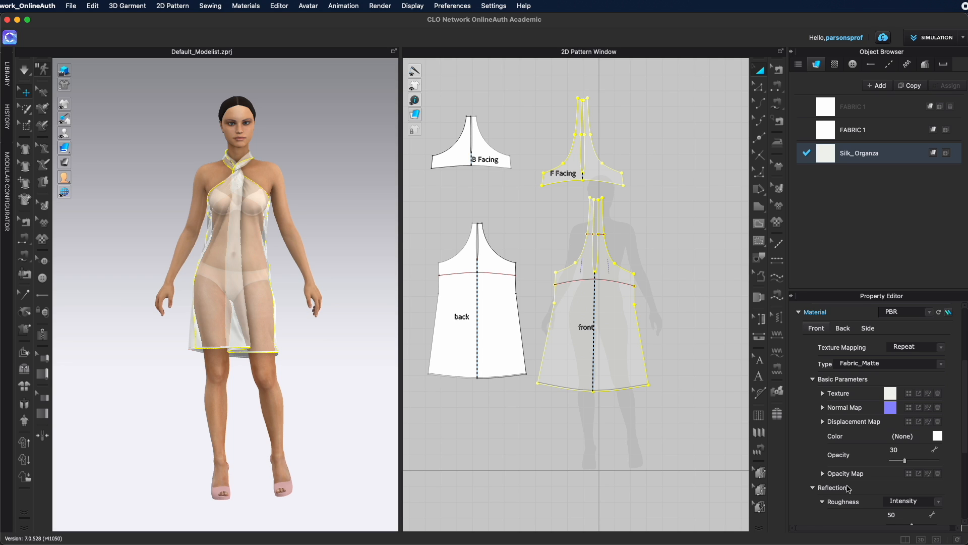
{"action": "mouse_move", "coordinate": [891, 490]}
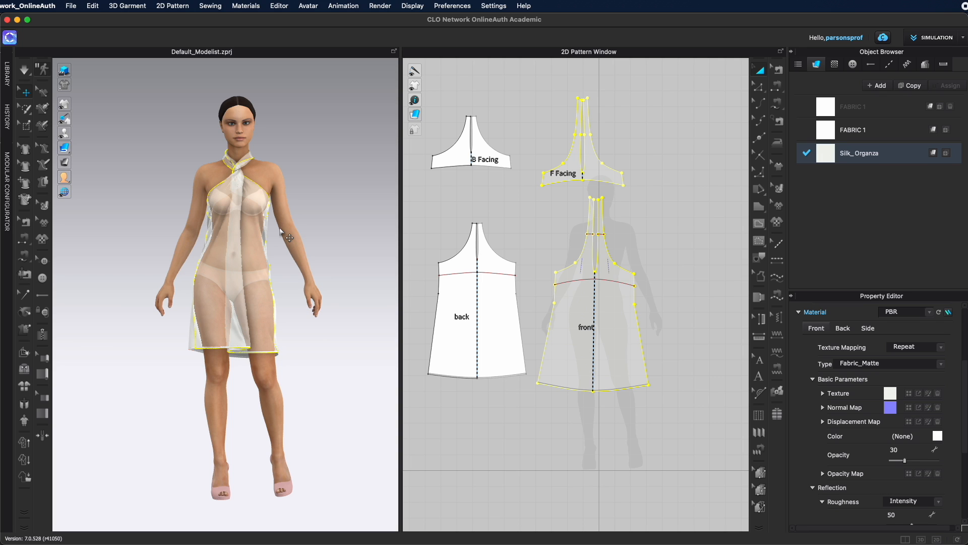
{"action": "mouse_move", "coordinate": [309, 190]}
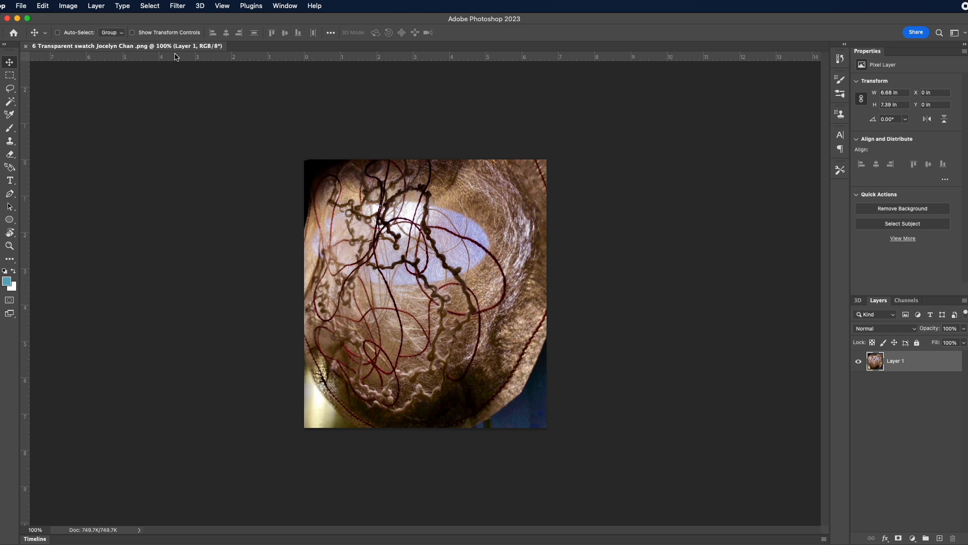
Run Filter > 3D > Generate Normal Map on the swatch image
{"action": "left_click", "coordinate": [177, 6]}
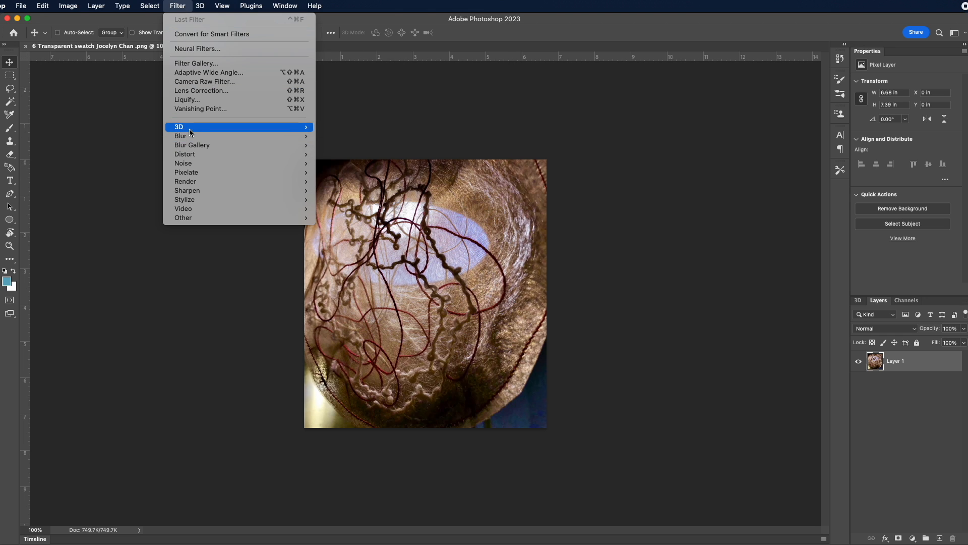
{"action": "mouse_move", "coordinate": [179, 127]}
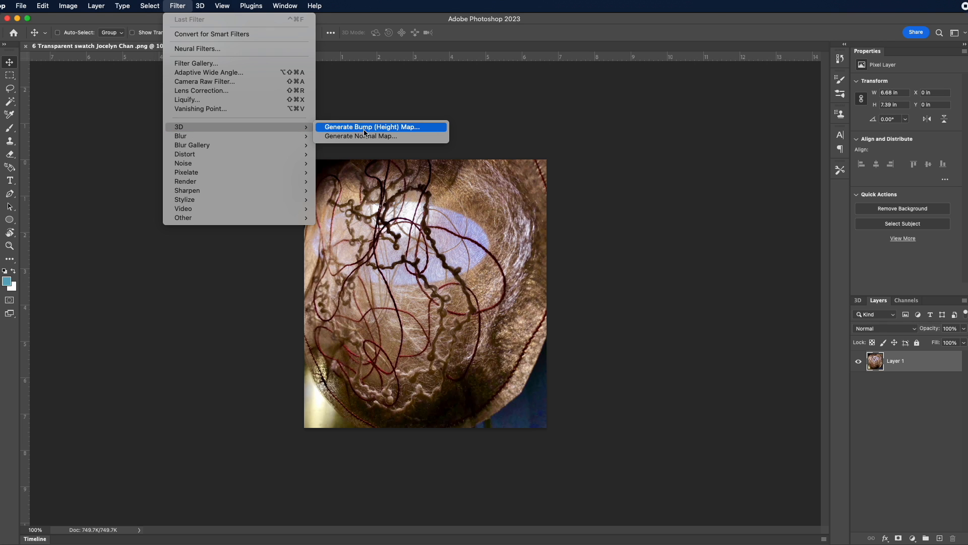
{"action": "mouse_move", "coordinate": [360, 136]}
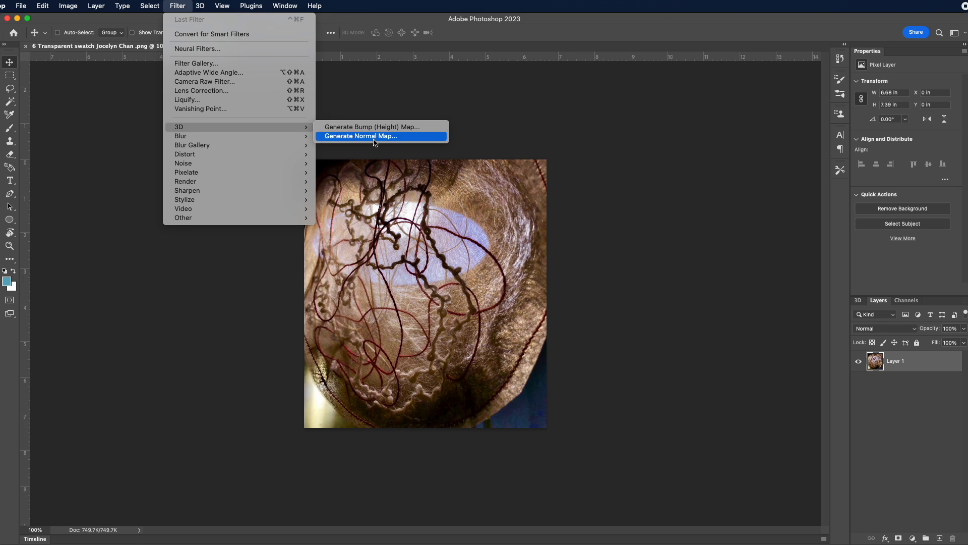
{"action": "left_click", "coordinate": [360, 136]}
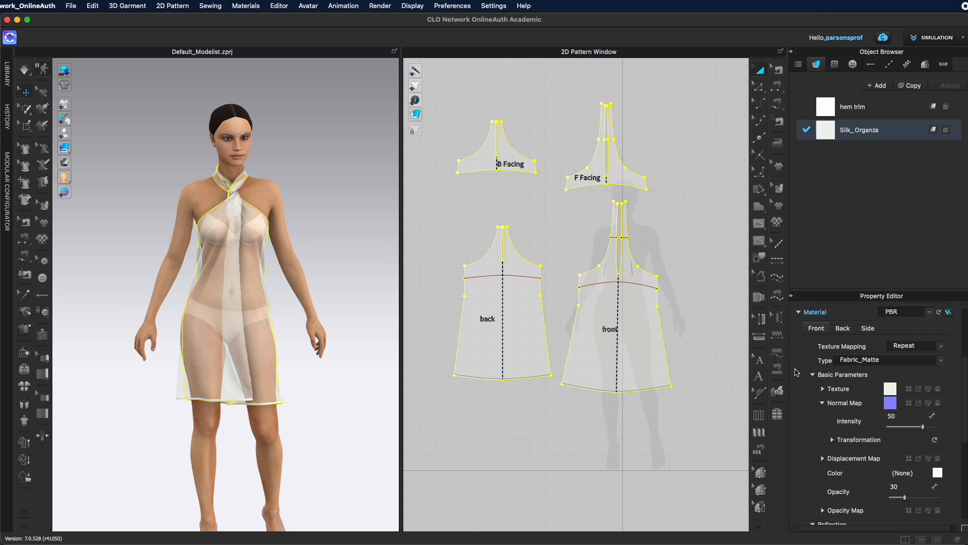
Clear the existing texture and normal map images from Silk_Organza
{"action": "double_click", "coordinate": [860, 130]}
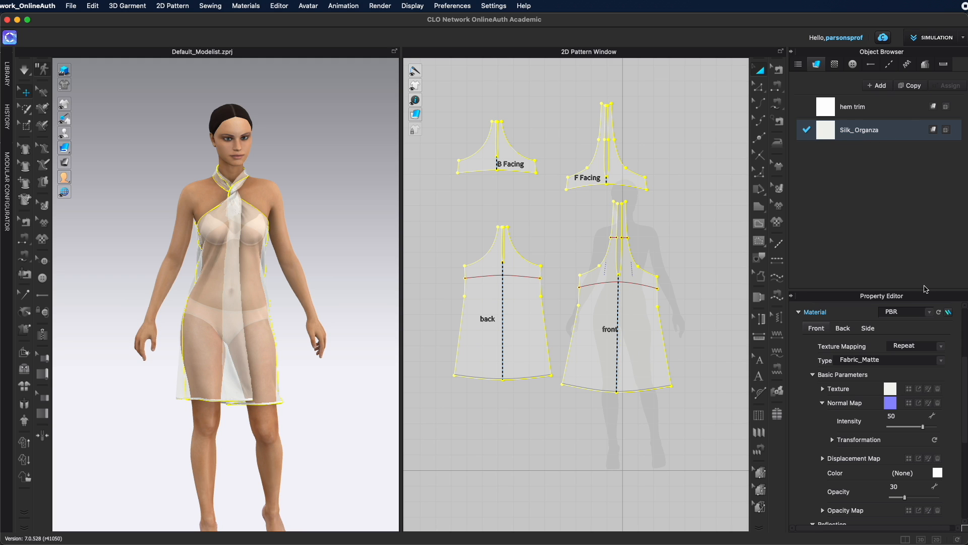
{"action": "mouse_move", "coordinate": [857, 382]}
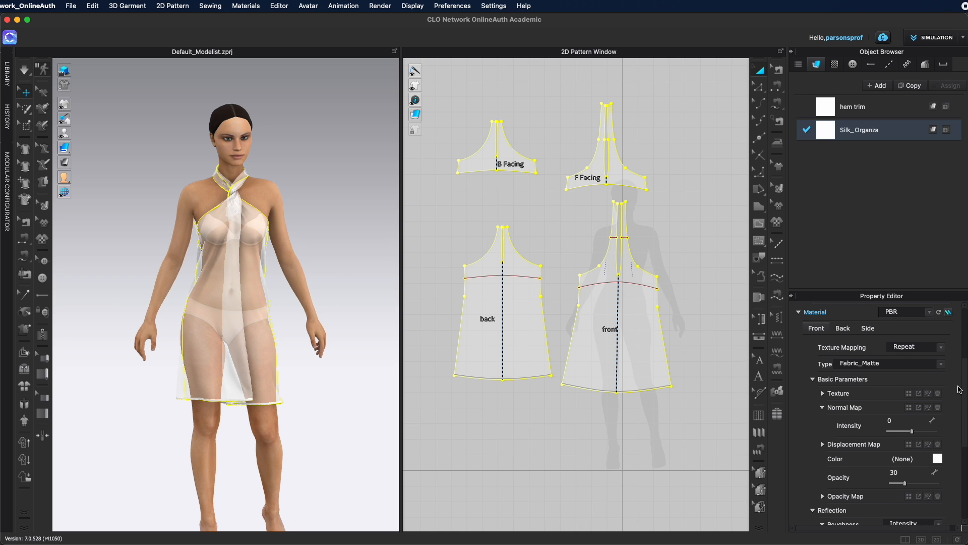
{"action": "mouse_move", "coordinate": [912, 398]}
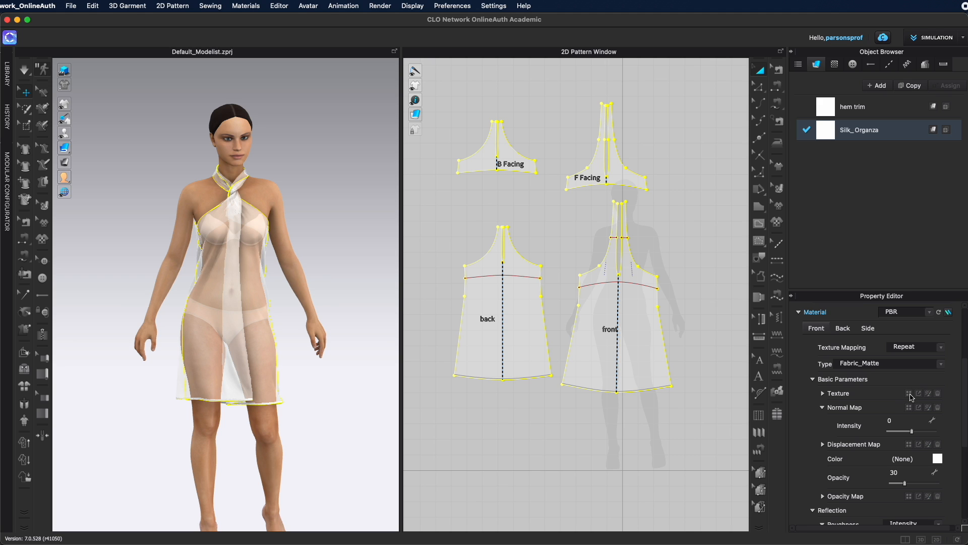
Load the custom swatch image as the Silk_Organza texture
{"action": "left_click", "coordinate": [918, 394]}
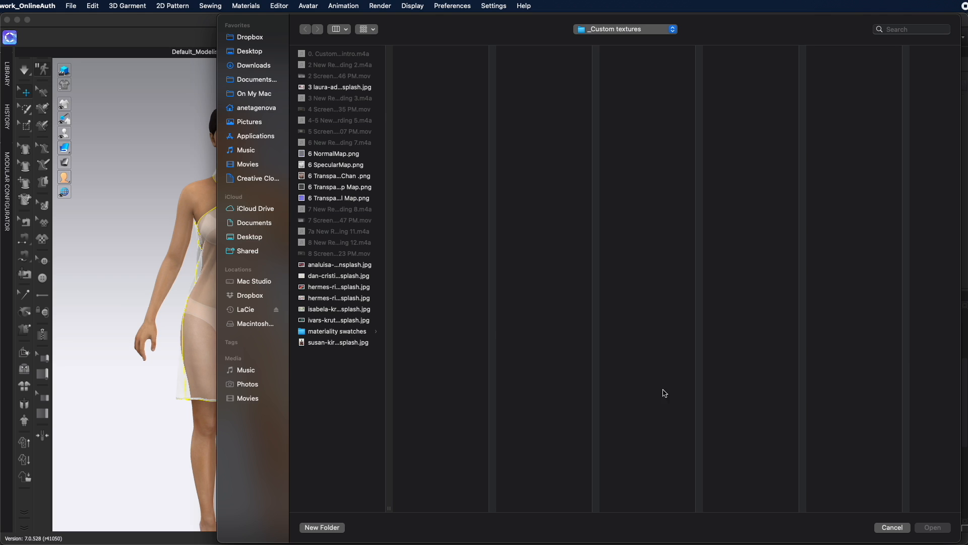
{"action": "mouse_move", "coordinate": [343, 231]}
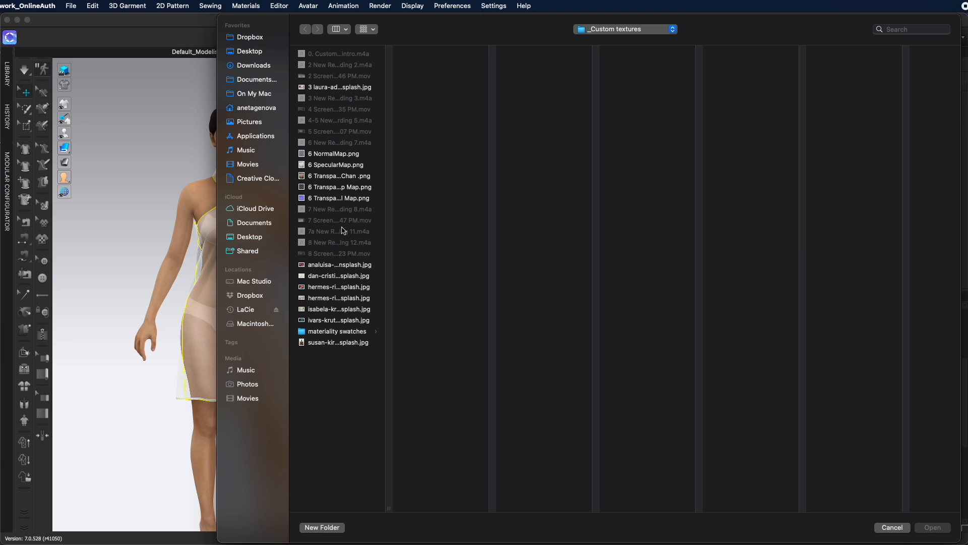
{"action": "left_click", "coordinate": [931, 526]}
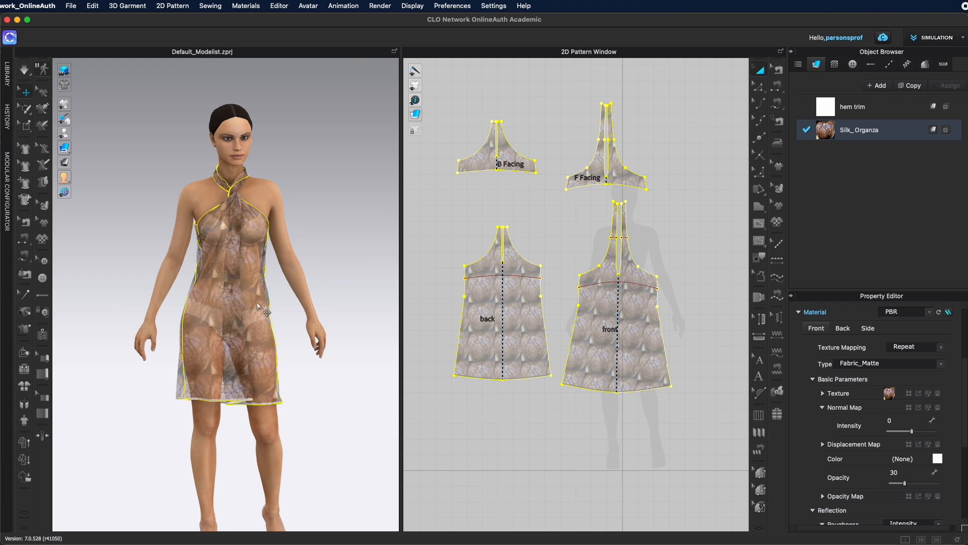
{"action": "mouse_move", "coordinate": [233, 279]}
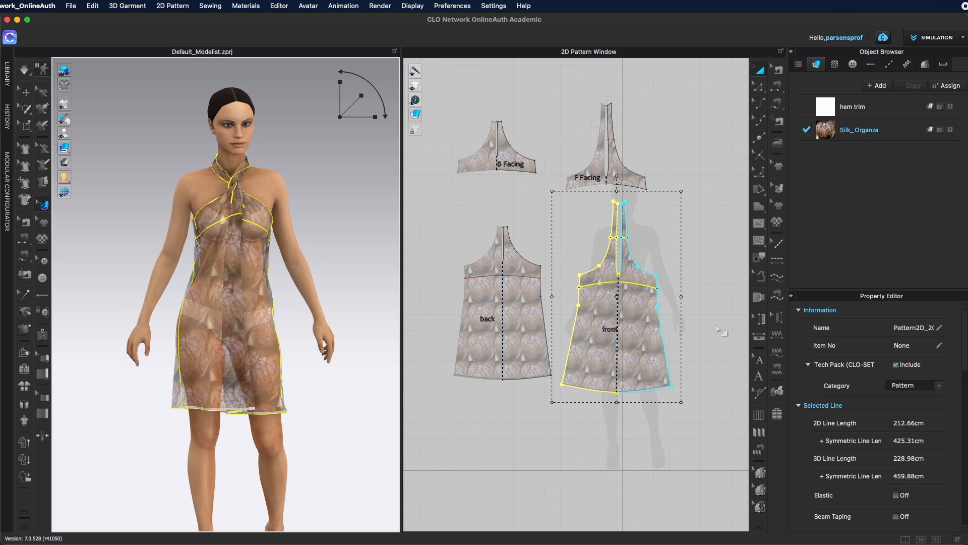
Give Silk_Organza a displacement map from 6 SpecularMap.png with amount 5.00
{"action": "left_click", "coordinate": [858, 130]}
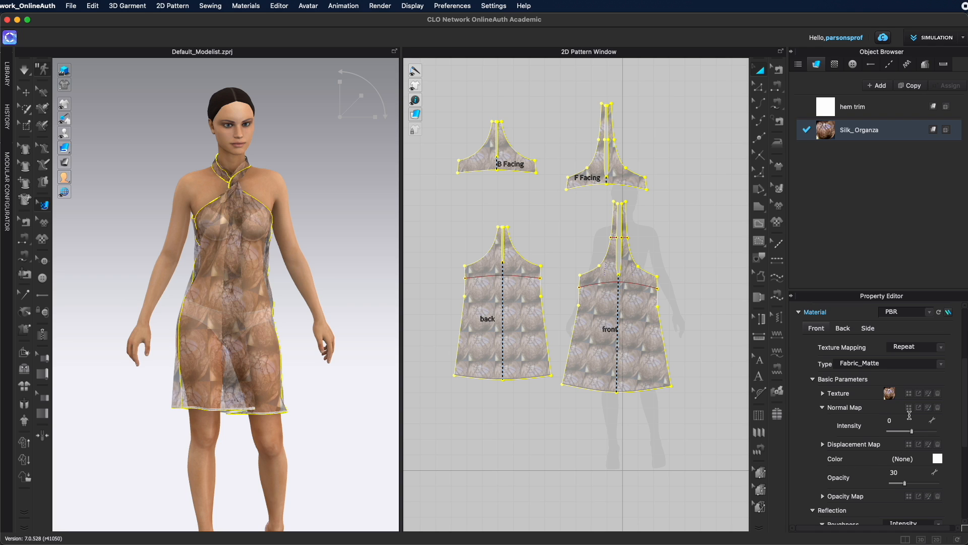
{"action": "mouse_move", "coordinate": [910, 414]}
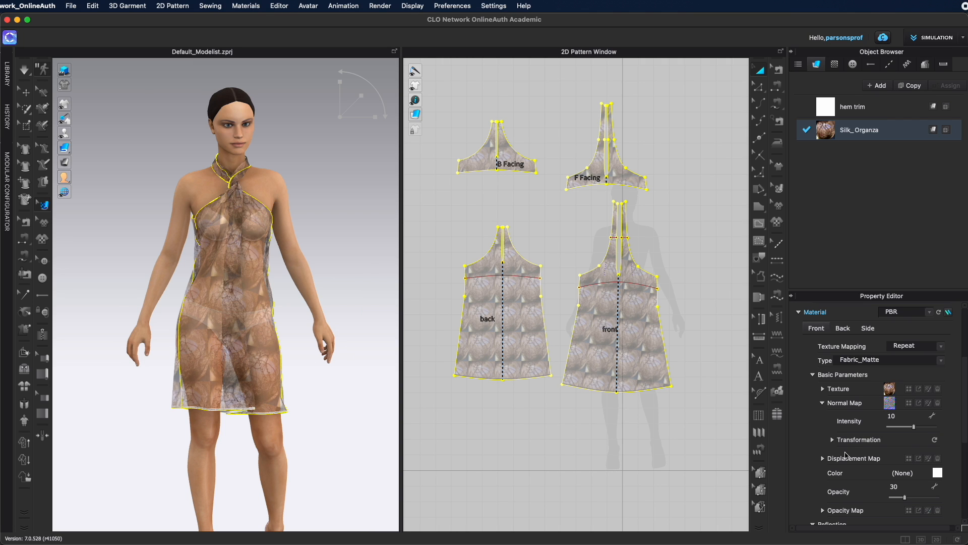
{"action": "mouse_move", "coordinate": [822, 460]}
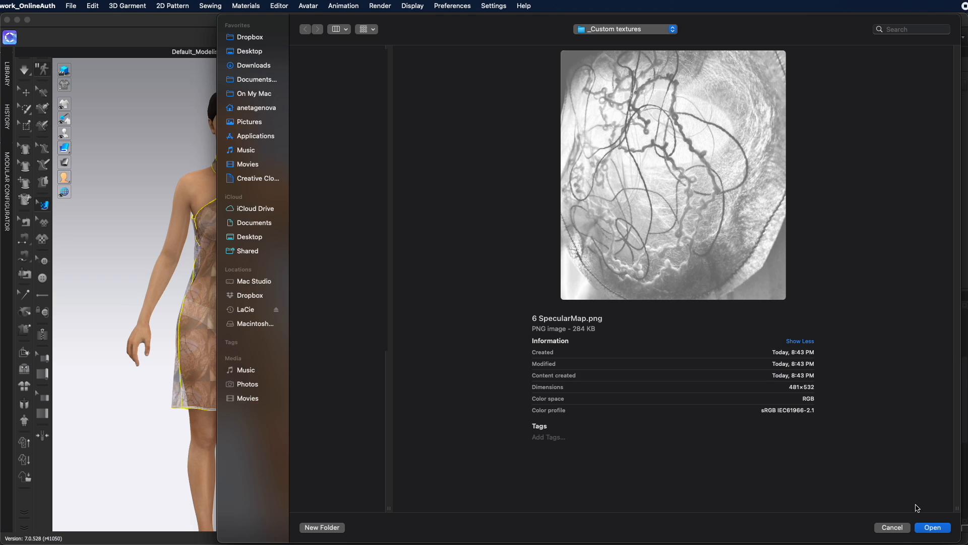
{"action": "left_click", "coordinate": [932, 527]}
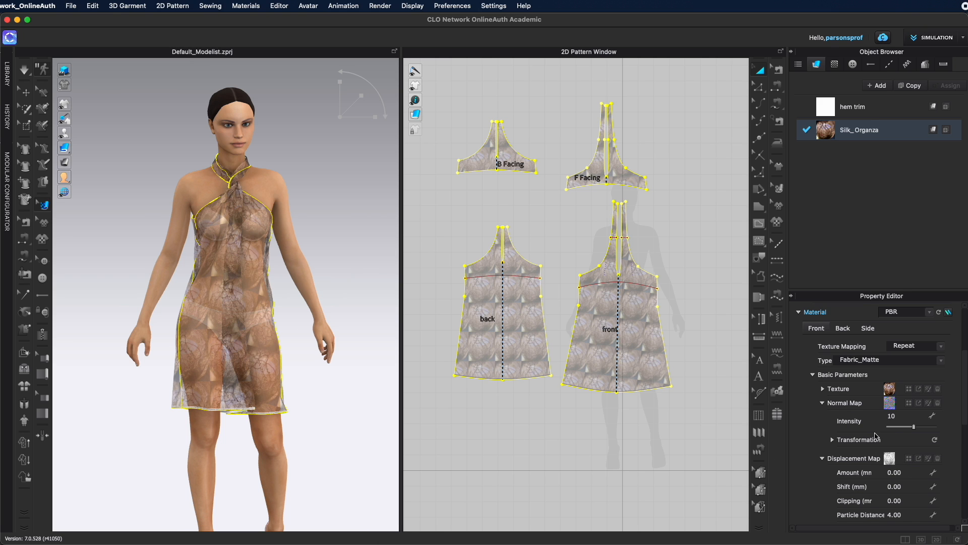
{"action": "scroll", "scroll_direction": "down", "scroll_amount": 3}
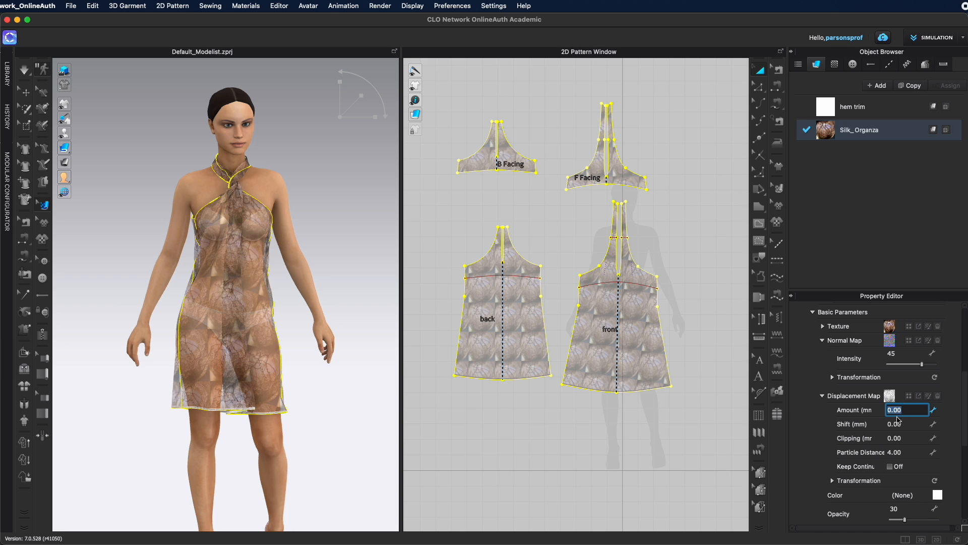
{"action": "type", "text": "5.00"}
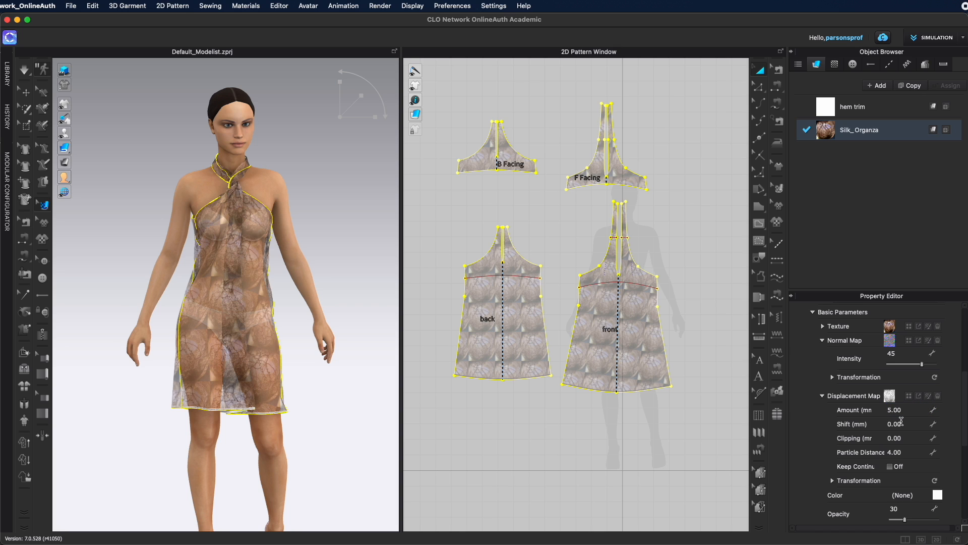
{"action": "mouse_move", "coordinate": [875, 440]}
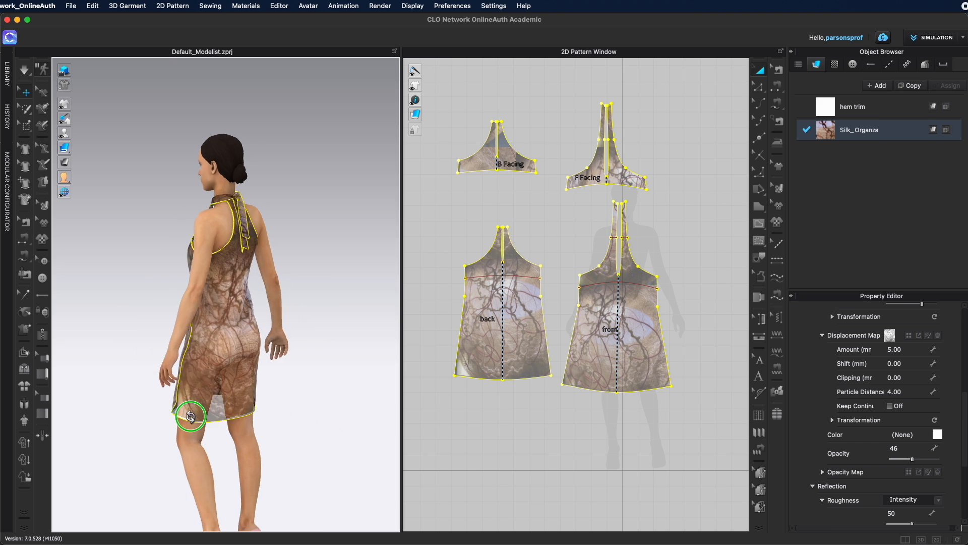
Rotate the avatar in the 3D window so the dress faces front
{"action": "left_click_drag", "start_coordinate": [190, 416], "coordinate": [413, 406]}
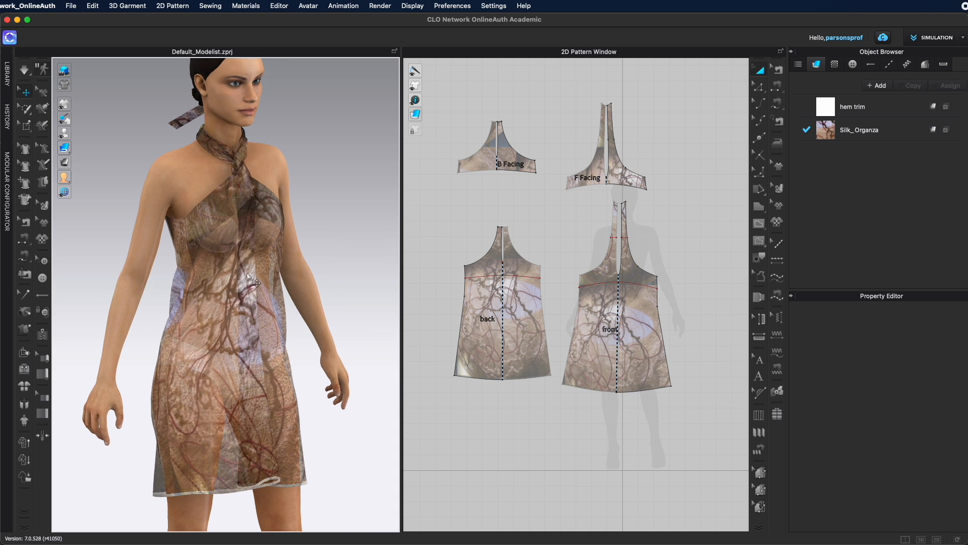
{"action": "mouse_move", "coordinate": [381, 334]}
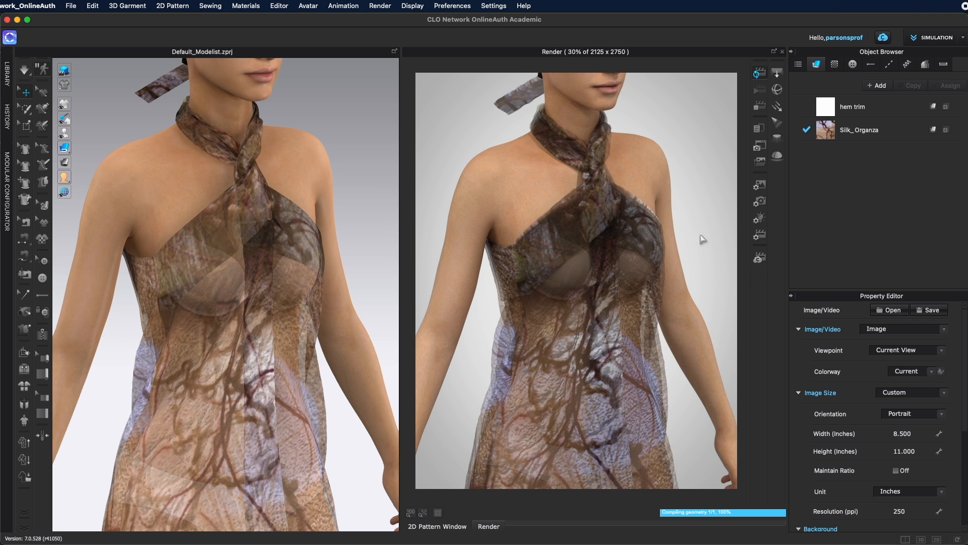
{"action": "mouse_move", "coordinate": [629, 124]}
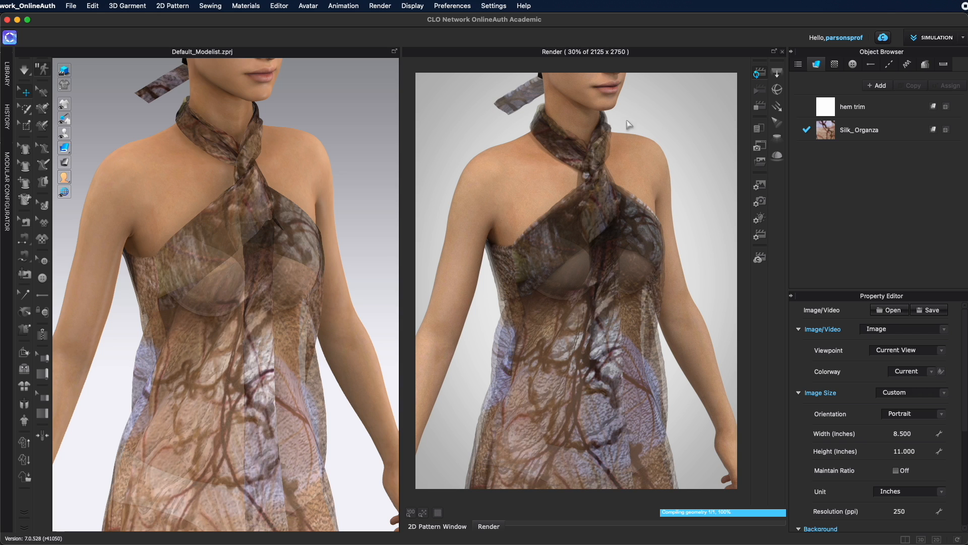
{"action": "mouse_move", "coordinate": [550, 107]}
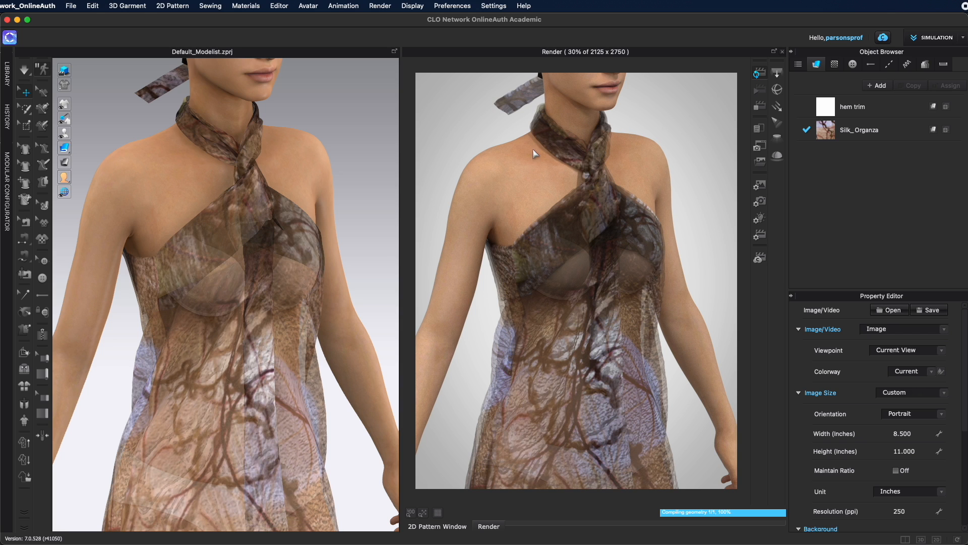
{"action": "mouse_move", "coordinate": [700, 240]}
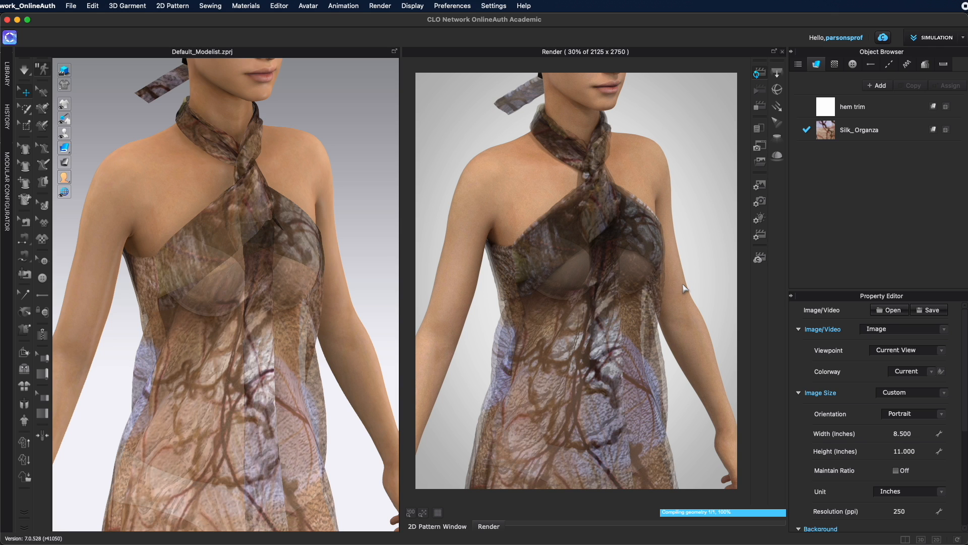
{"action": "mouse_move", "coordinate": [541, 299]}
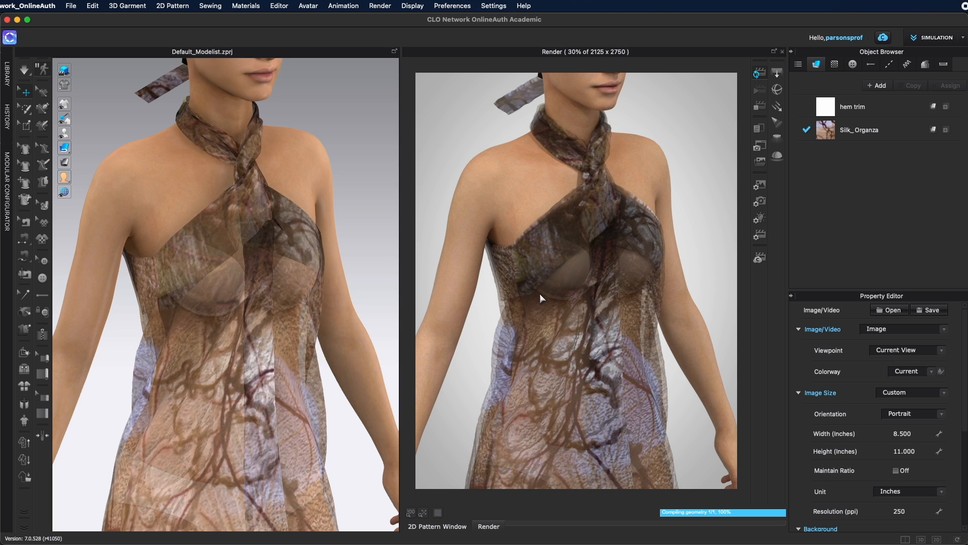
{"action": "mouse_move", "coordinate": [619, 382]}
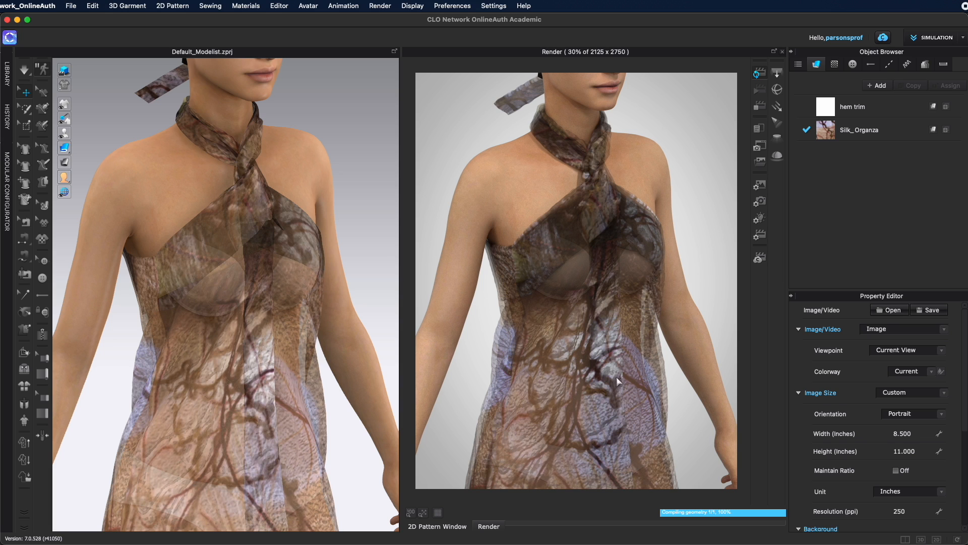
{"action": "mouse_move", "coordinate": [334, 378]}
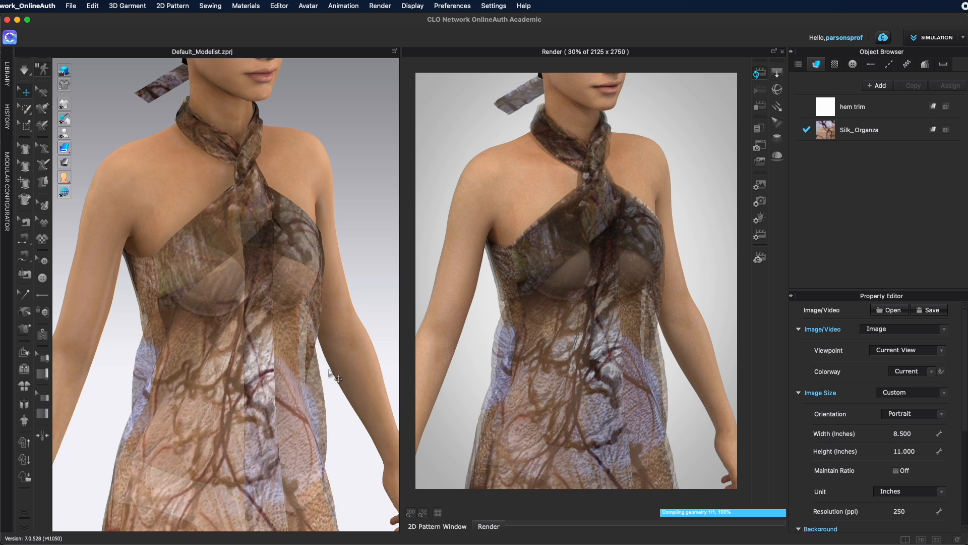
{"action": "mouse_move", "coordinate": [667, 407]}
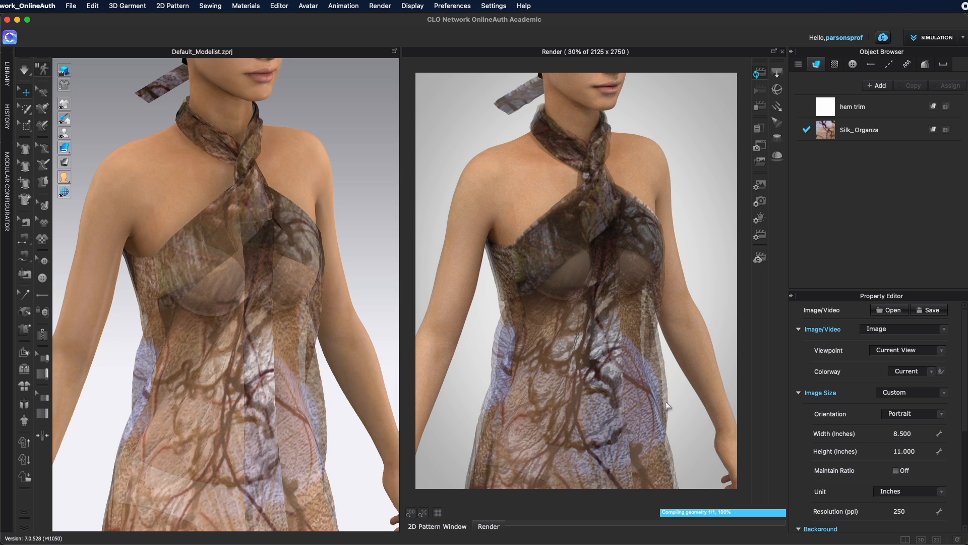
{"action": "mouse_move", "coordinate": [665, 369]}
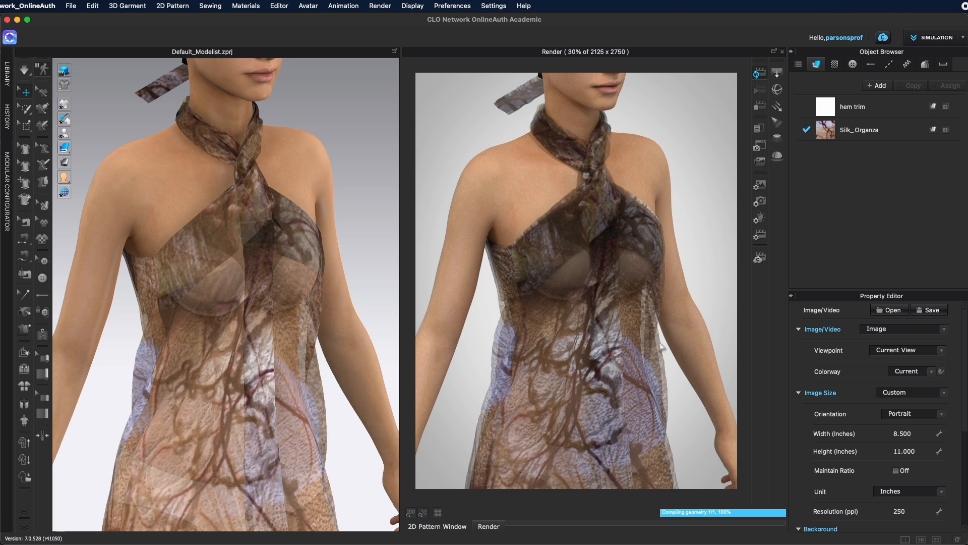
{"action": "mouse_move", "coordinate": [604, 354]}
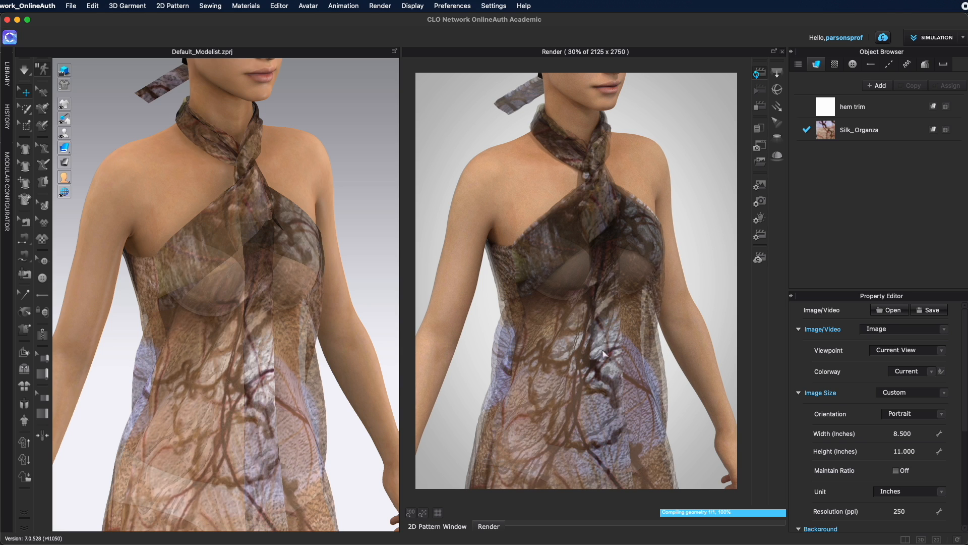
{"action": "mouse_move", "coordinate": [585, 340]}
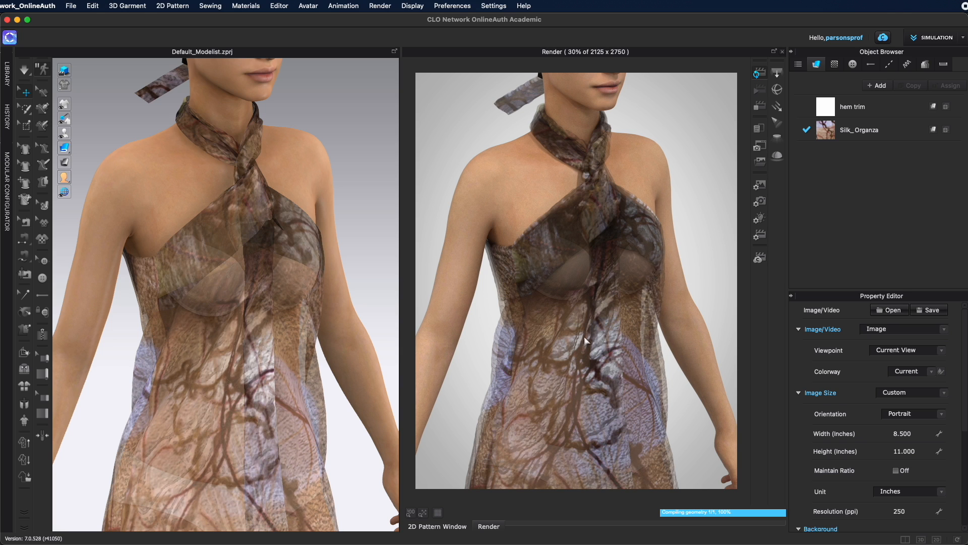
{"action": "mouse_move", "coordinate": [255, 378]}
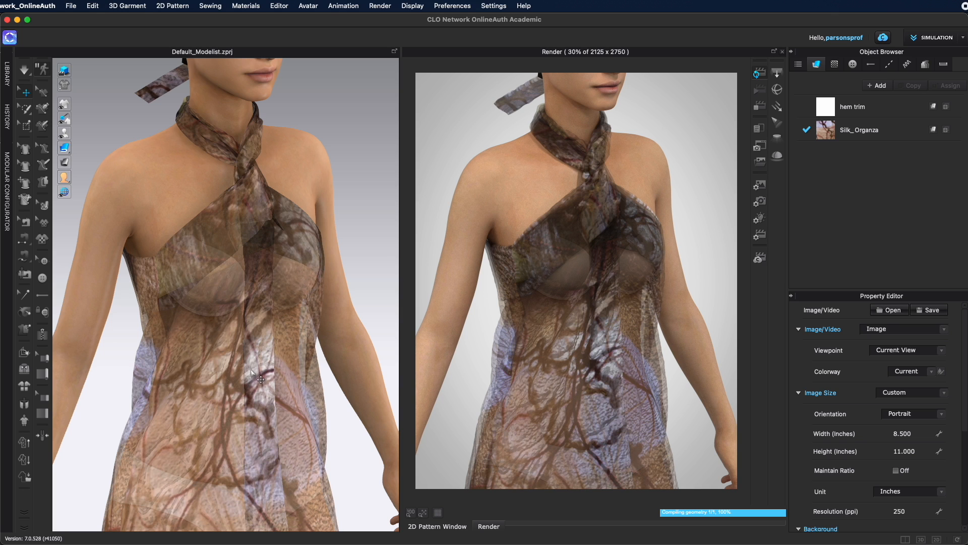
{"action": "mouse_move", "coordinate": [590, 375]}
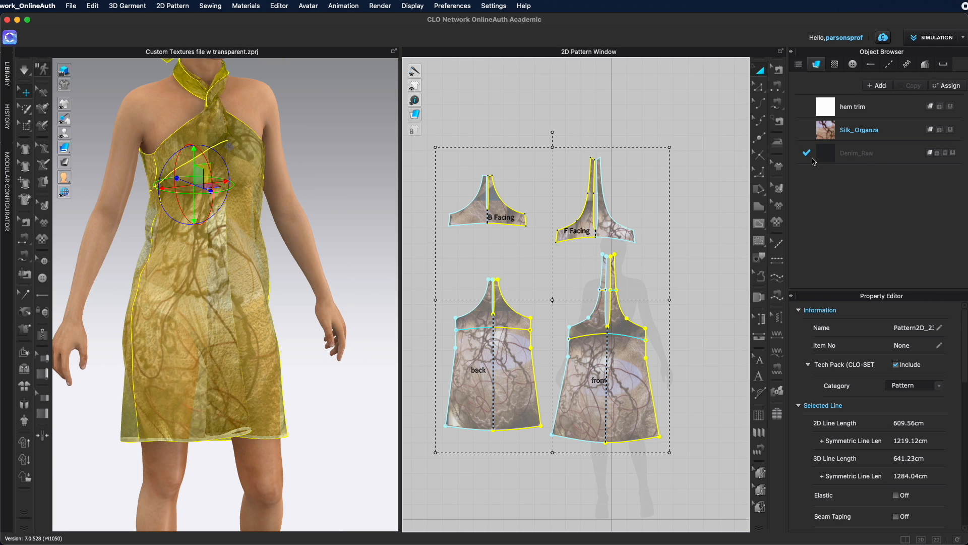
Assign Denim_Raw to all halter dress pieces and bring up its material settings
{"action": "left_click", "coordinate": [857, 153]}
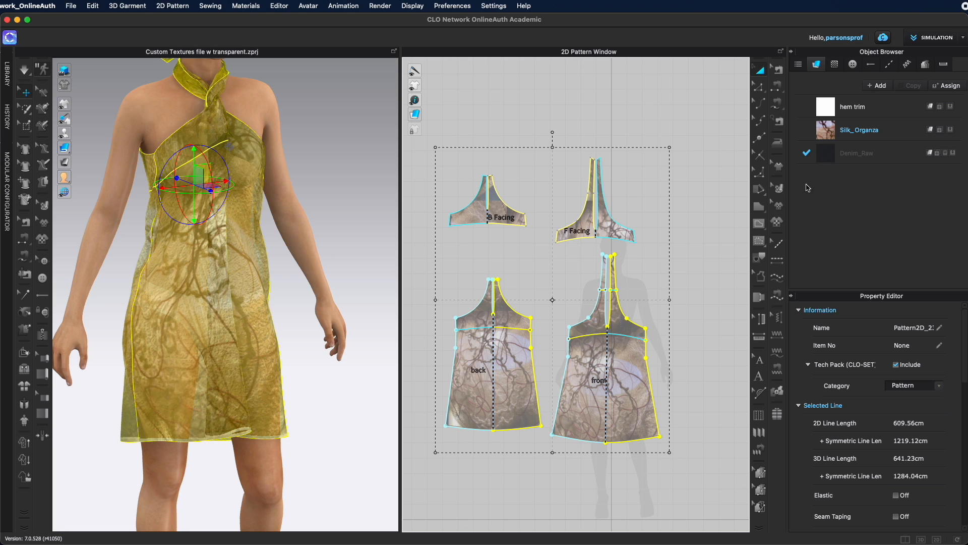
{"action": "mouse_move", "coordinate": [954, 155]}
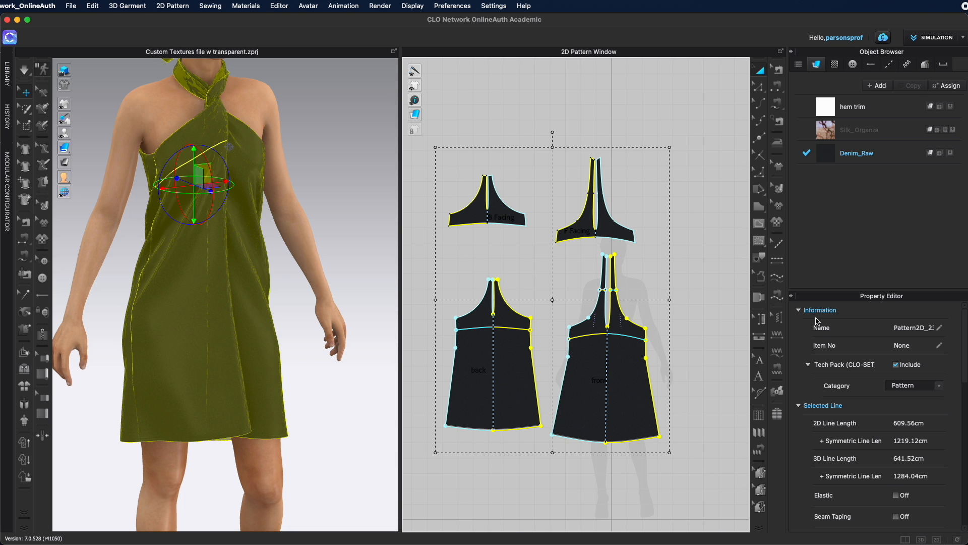
{"action": "mouse_move", "coordinate": [931, 345]}
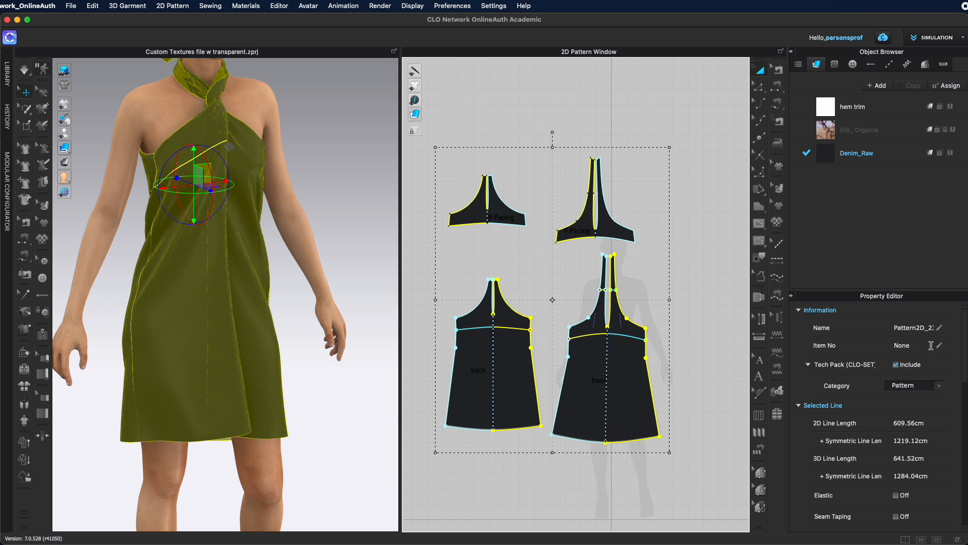
{"action": "left_click", "coordinate": [857, 152]}
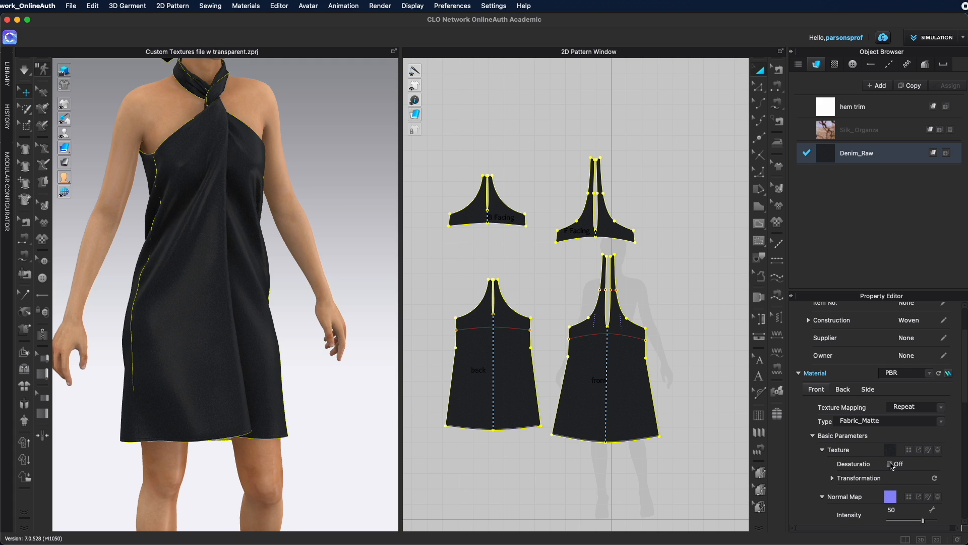
Turn on texture Desaturation for the Denim_Raw fabric
{"action": "left_click", "coordinate": [890, 464]}
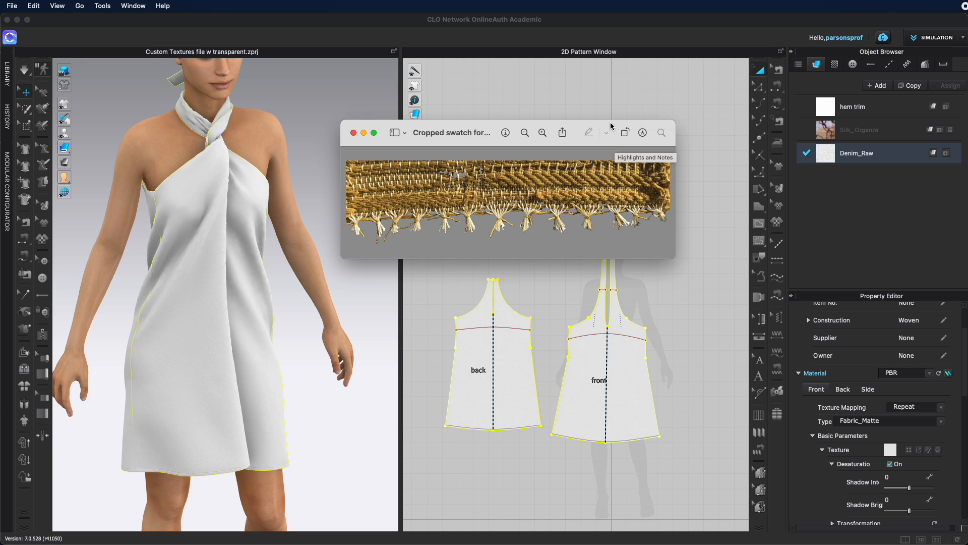
{"action": "mouse_move", "coordinate": [231, 470]}
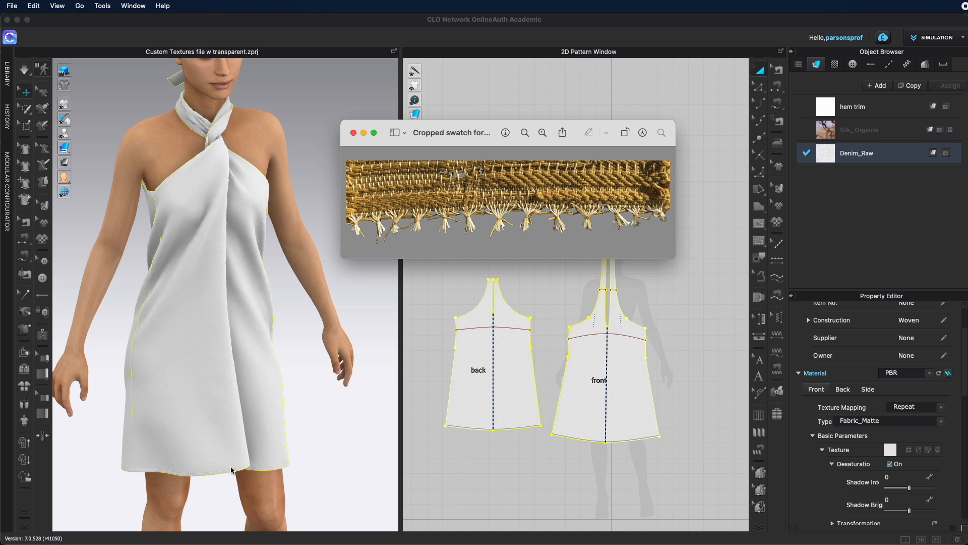
{"action": "mouse_move", "coordinate": [286, 236]}
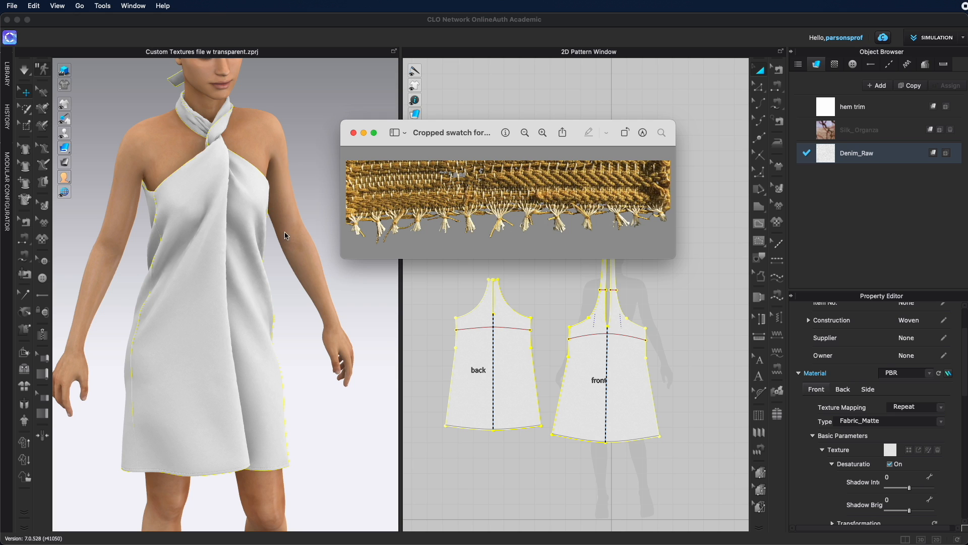
{"action": "mouse_move", "coordinate": [124, 455]}
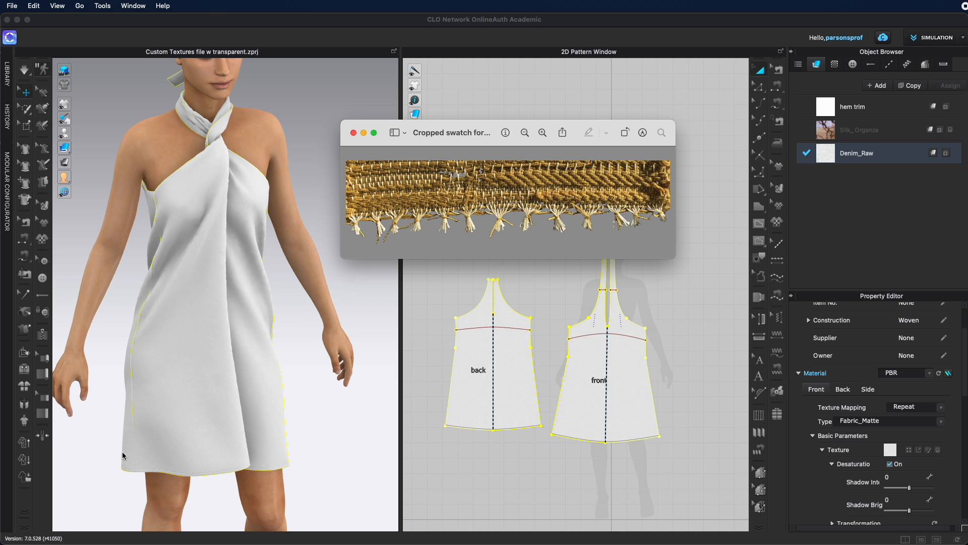
{"action": "mouse_move", "coordinate": [149, 463]}
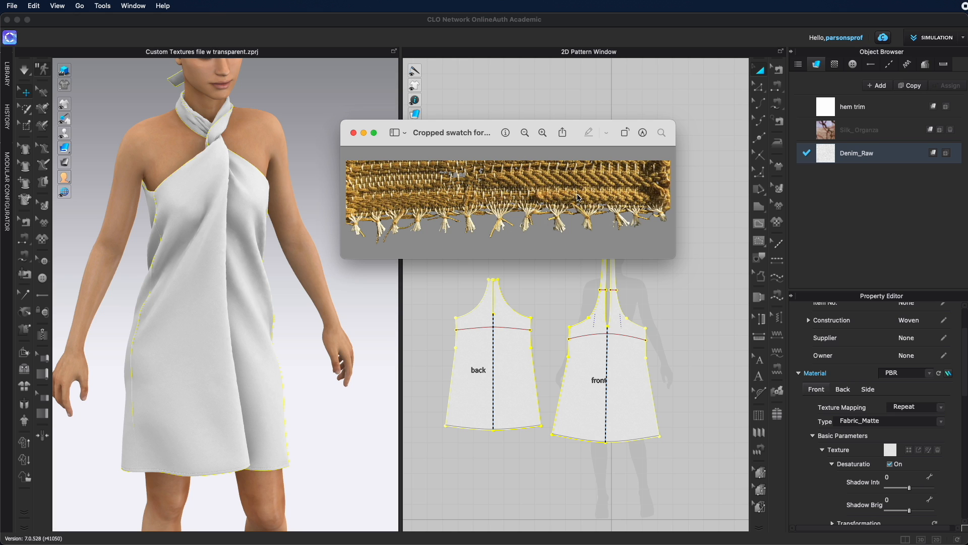
{"action": "mouse_move", "coordinate": [113, 459]}
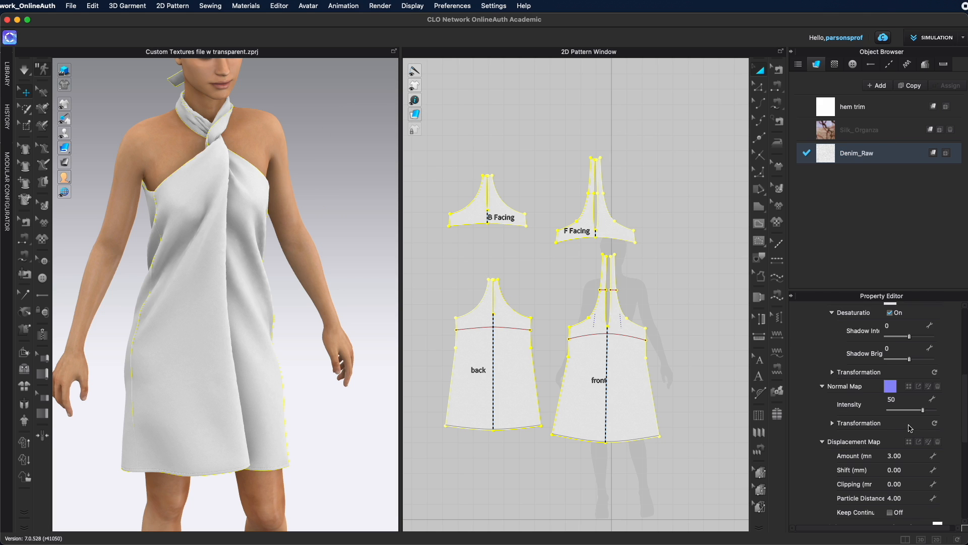
Set the Denim_Raw fabric colour to pale yellow FADA88
{"action": "left_click", "coordinate": [927, 405]}
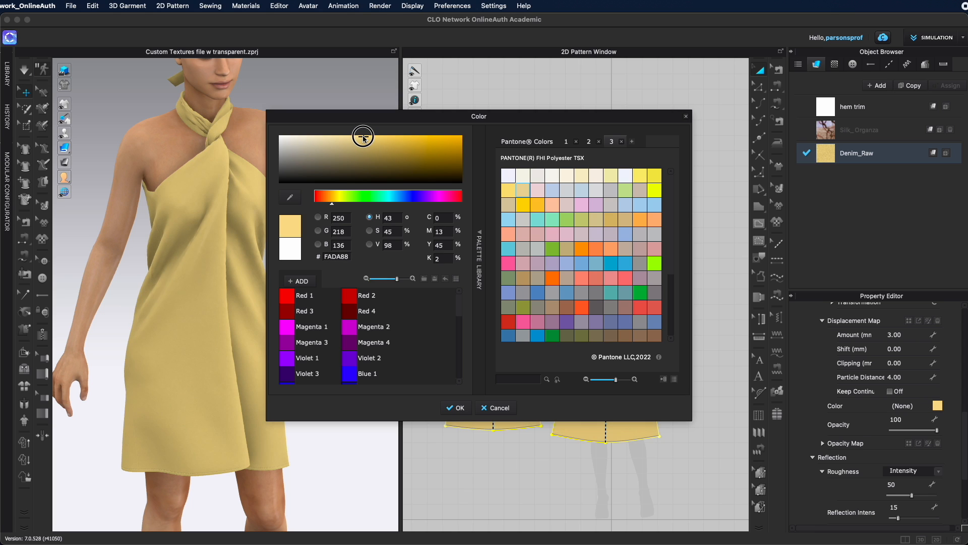
{"action": "left_click", "coordinate": [455, 407]}
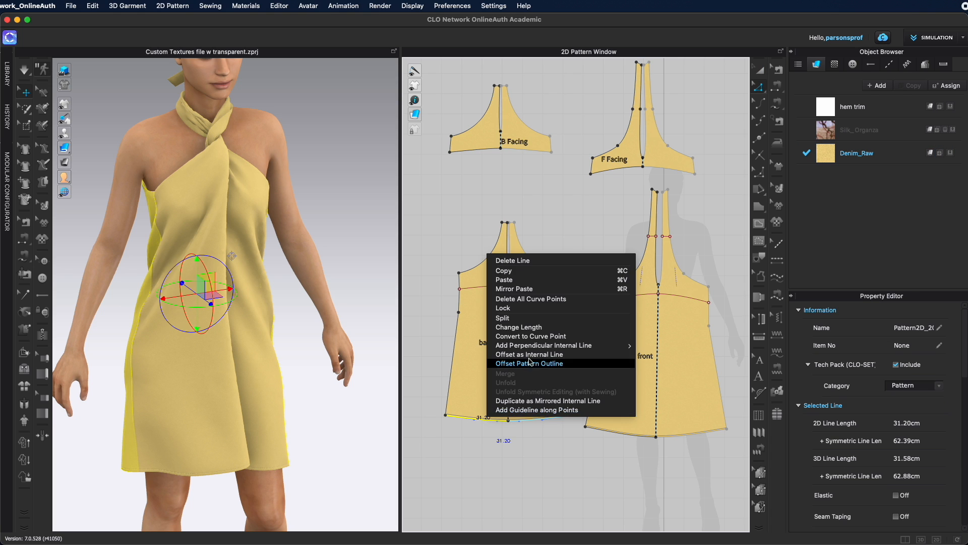
Add 5 cm offset internal lines above the back and front hems
{"action": "left_click", "coordinate": [529, 354]}
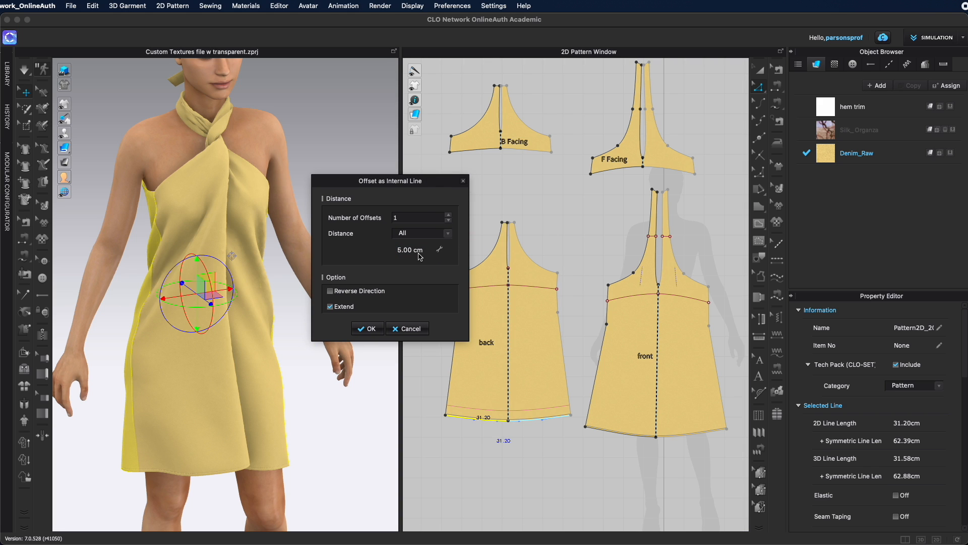
{"action": "left_click", "coordinate": [406, 328]}
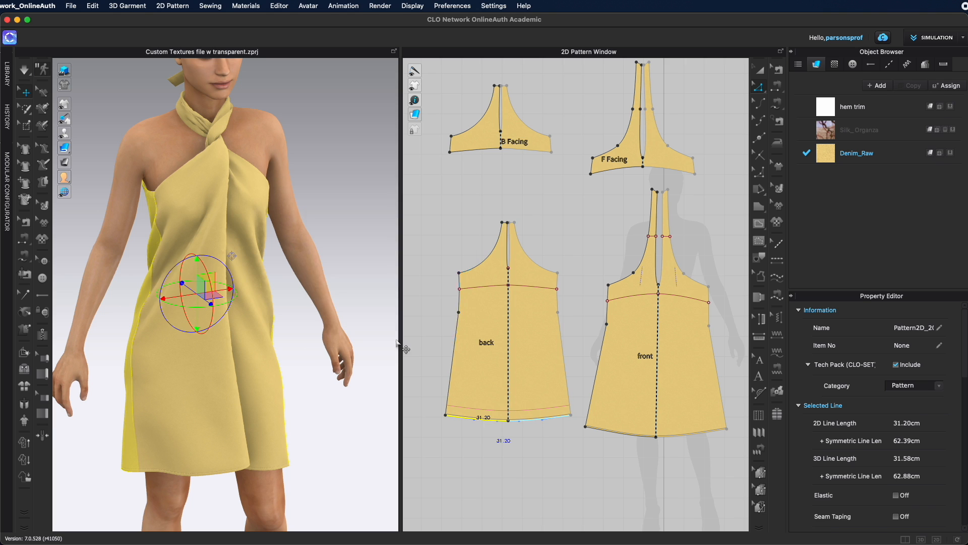
{"action": "right_click", "coordinate": [611, 424]}
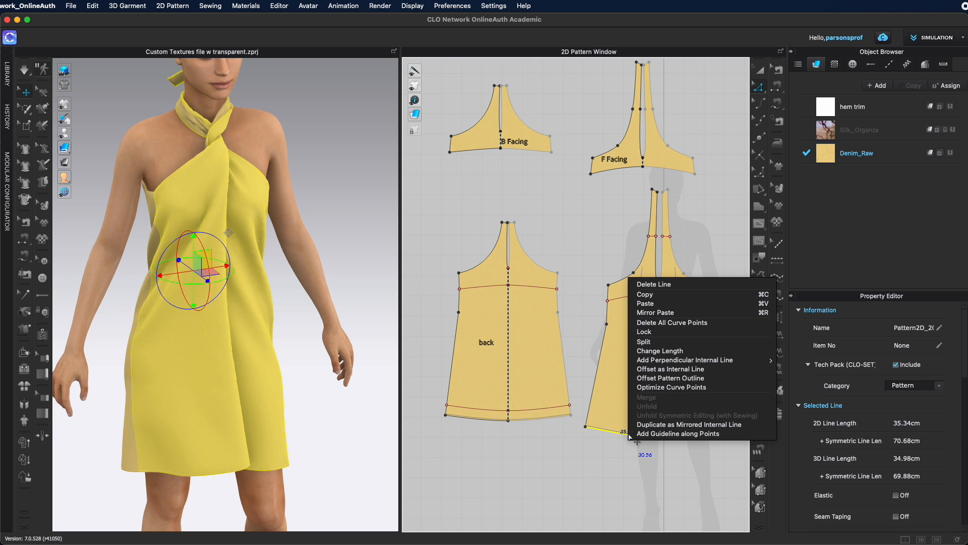
{"action": "left_click", "coordinate": [677, 433]}
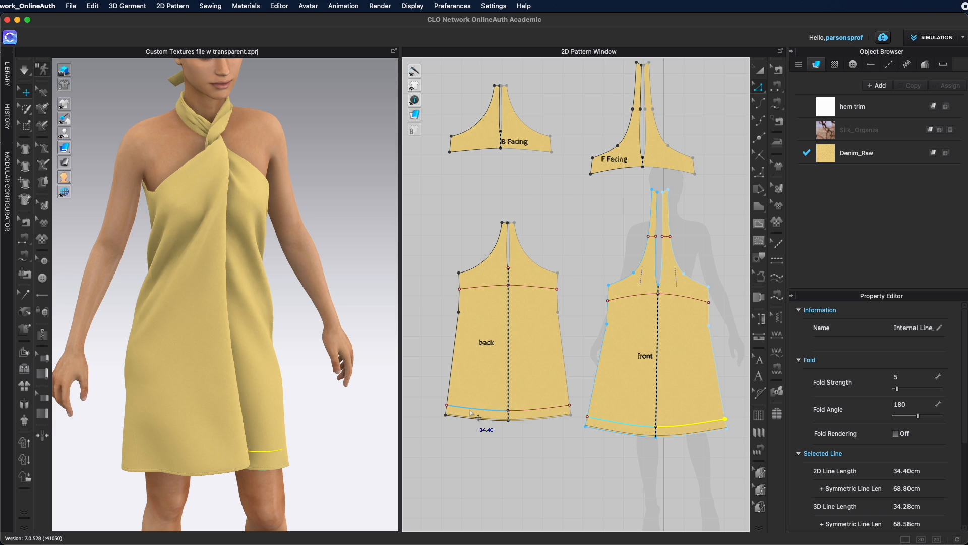
{"action": "mouse_move", "coordinate": [874, 148]}
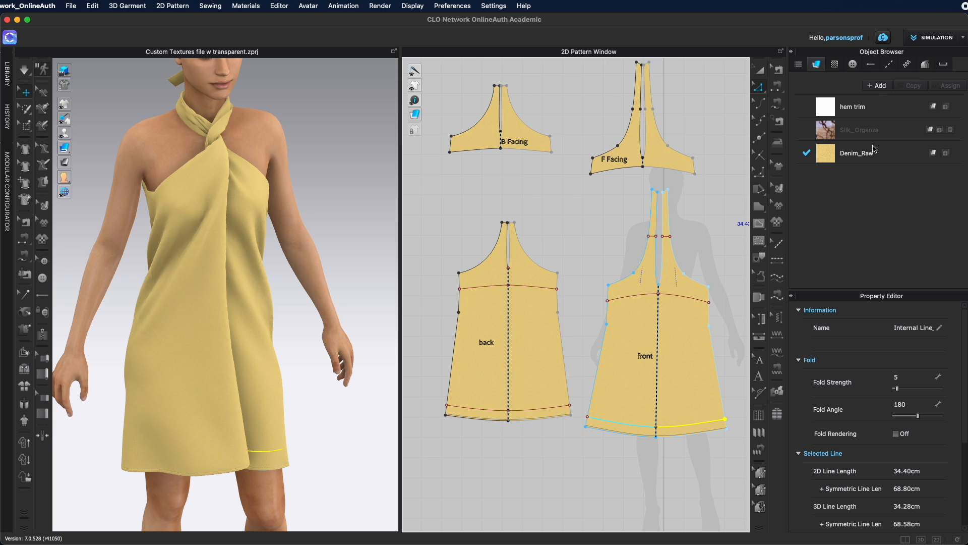
{"action": "left_click", "coordinate": [857, 153]}
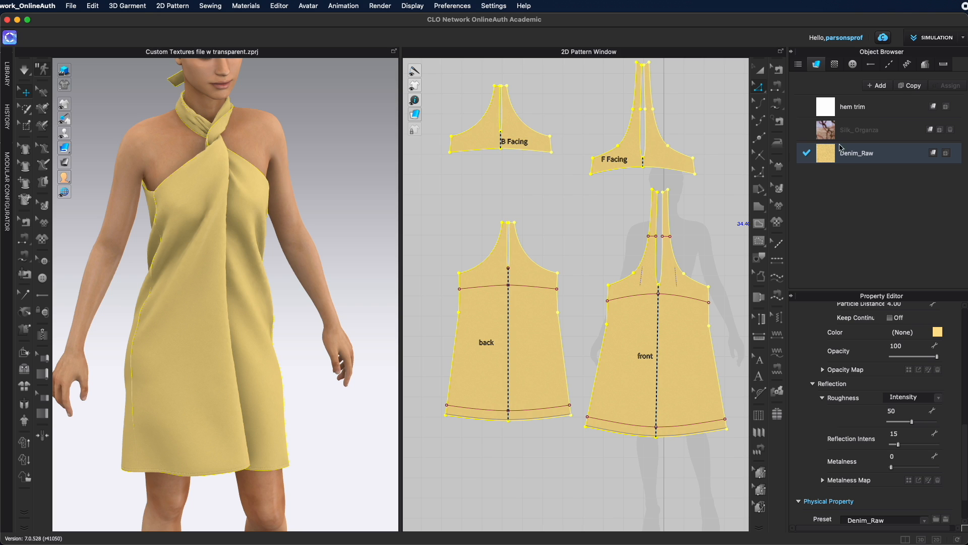
{"action": "mouse_move", "coordinate": [892, 163]}
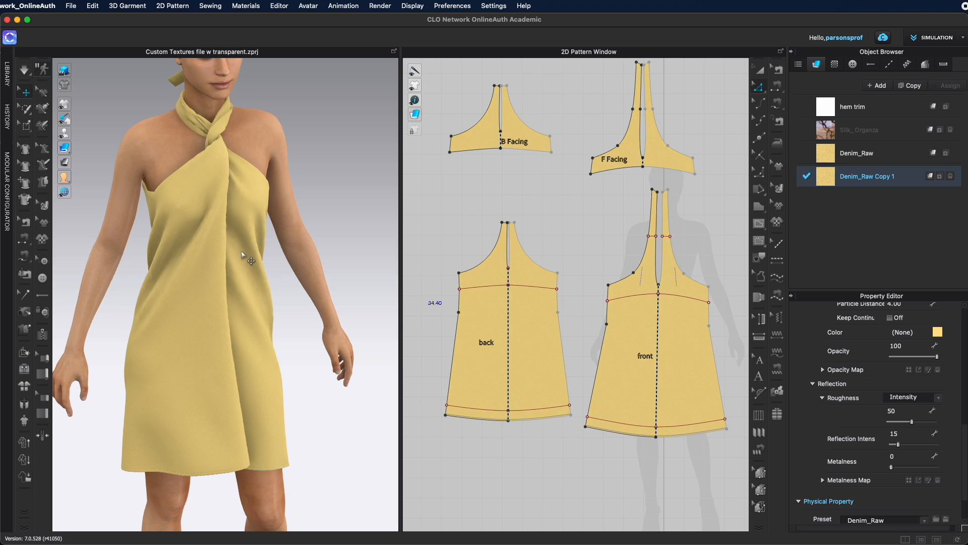
Rename the copied Denim_Raw fabric to 'trim'
{"action": "double_click", "coordinate": [867, 176]}
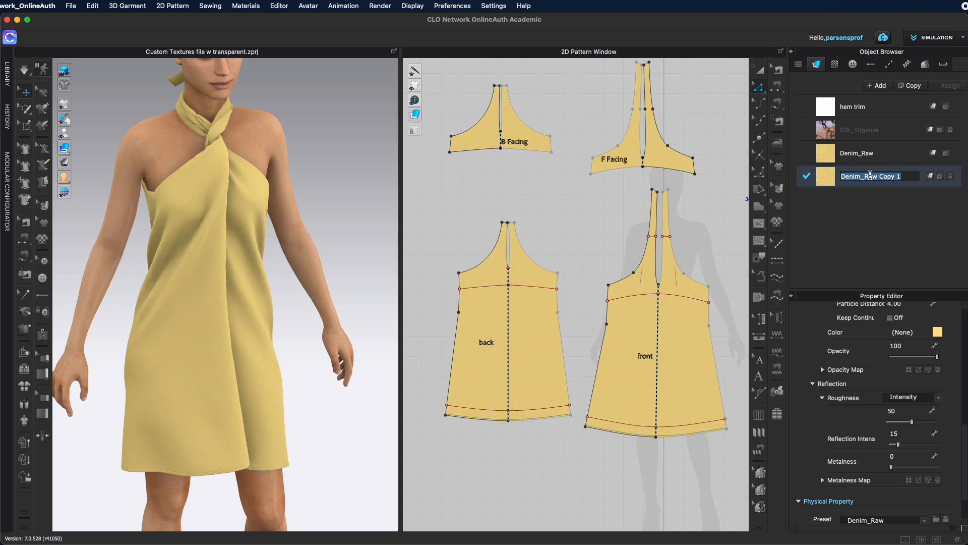
{"action": "type", "text": "trim"}
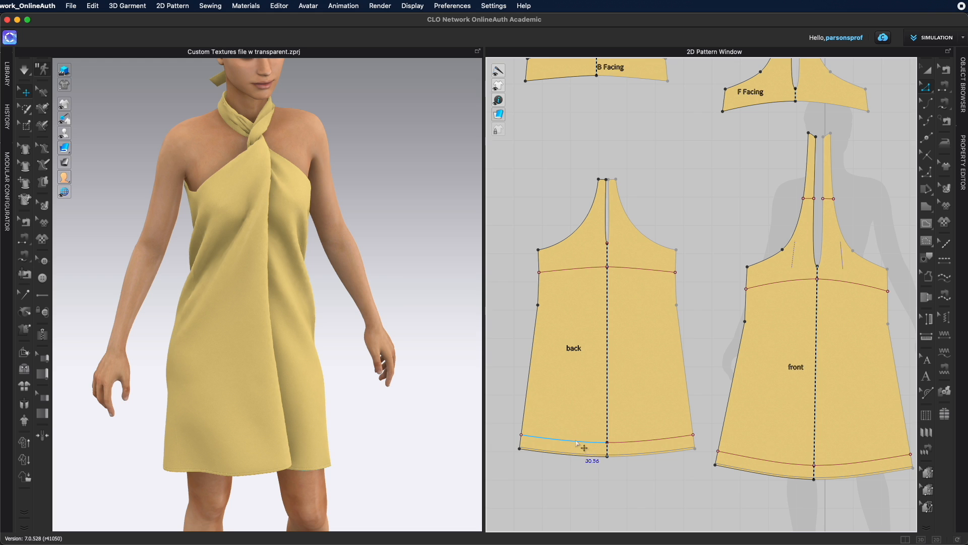
Cut & Sew the back and front hem bands along their offset lines
{"action": "right_click", "coordinate": [583, 444]}
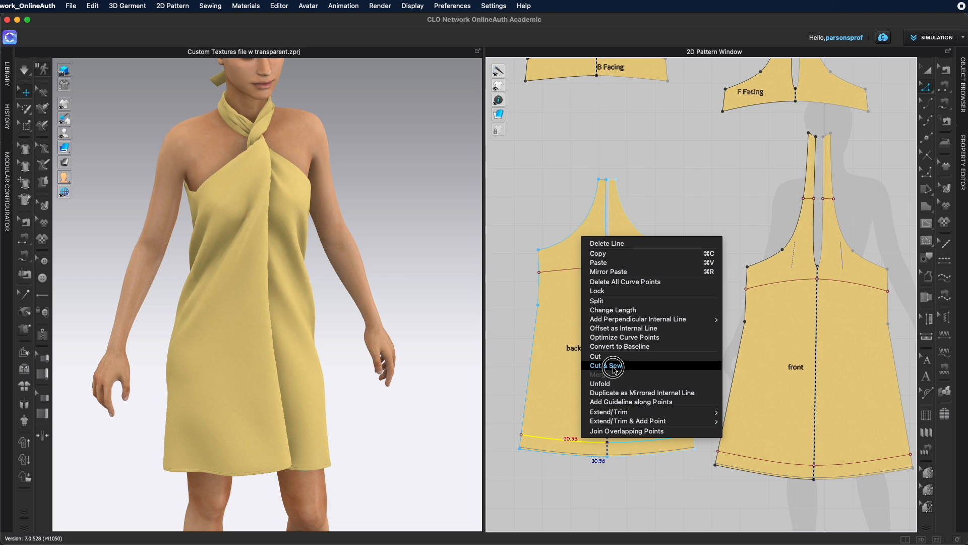
{"action": "left_click", "coordinate": [606, 366]}
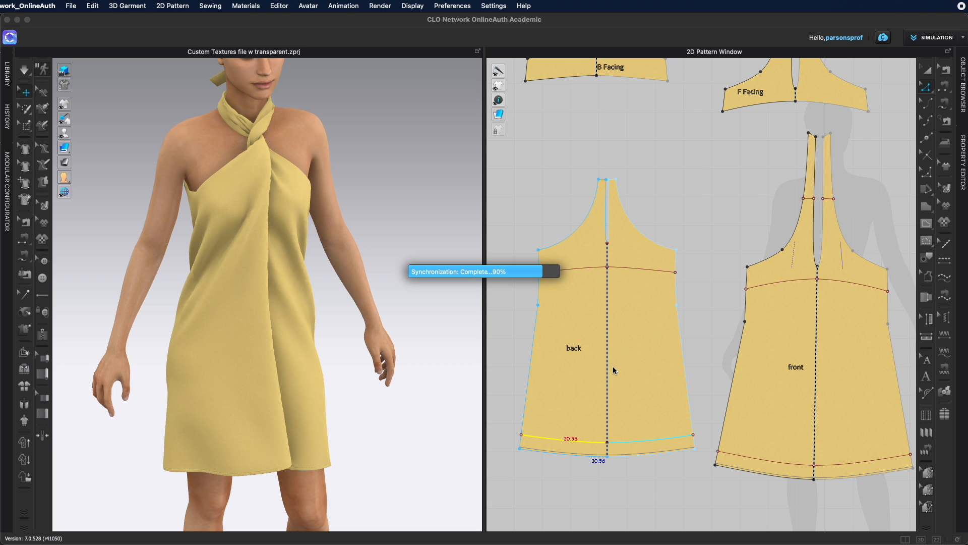
{"action": "right_click", "coordinate": [775, 466]}
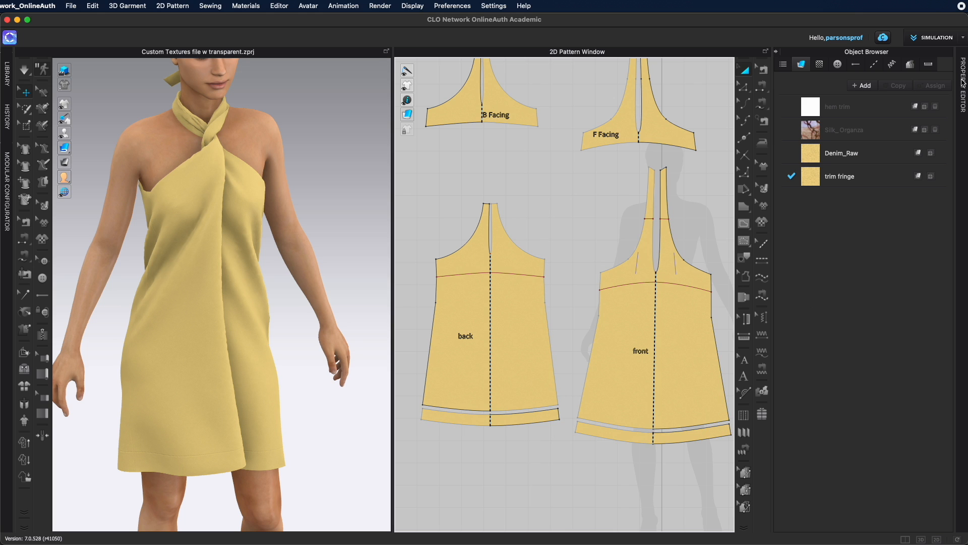
Load the fringe swatch as the trim fringe fabric's normal map
{"action": "left_click", "coordinate": [856, 176]}
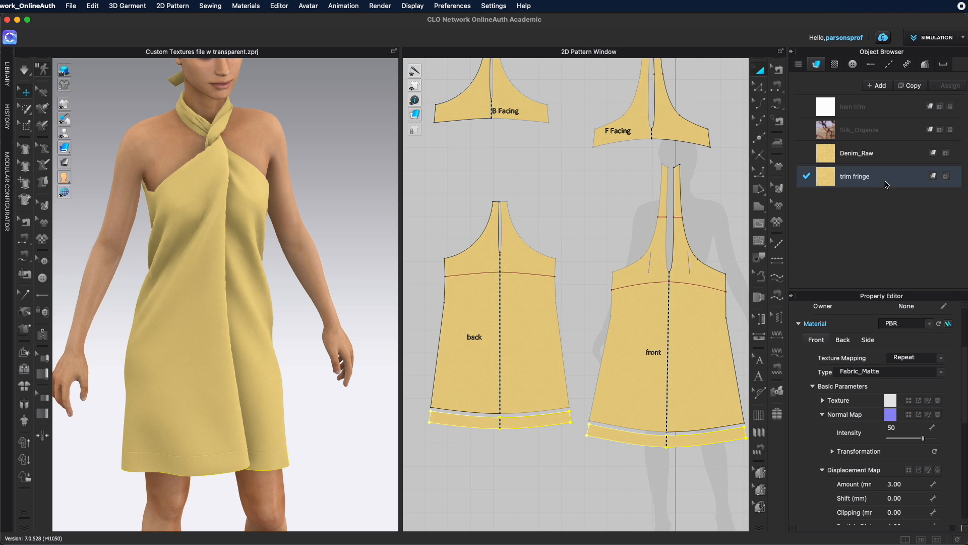
{"action": "mouse_move", "coordinate": [847, 443]}
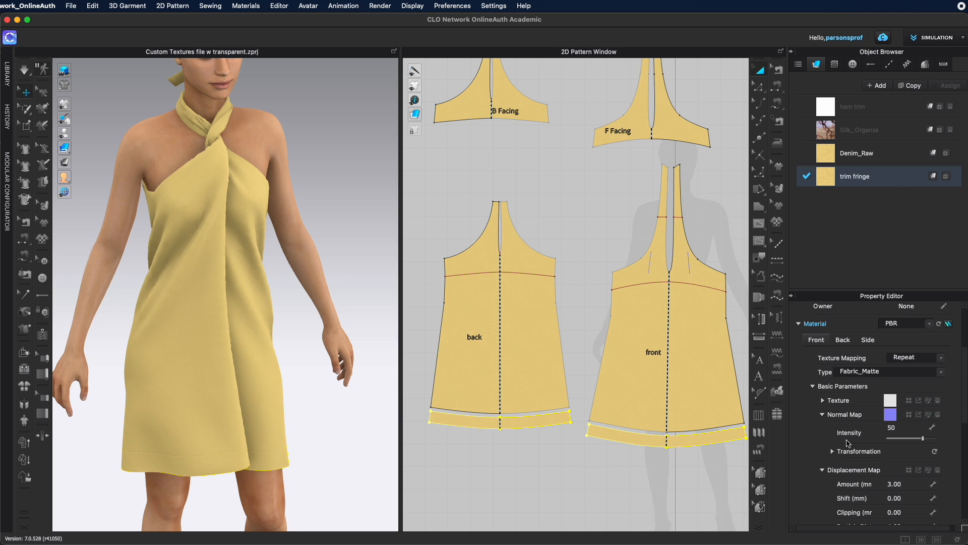
{"action": "mouse_move", "coordinate": [816, 427]}
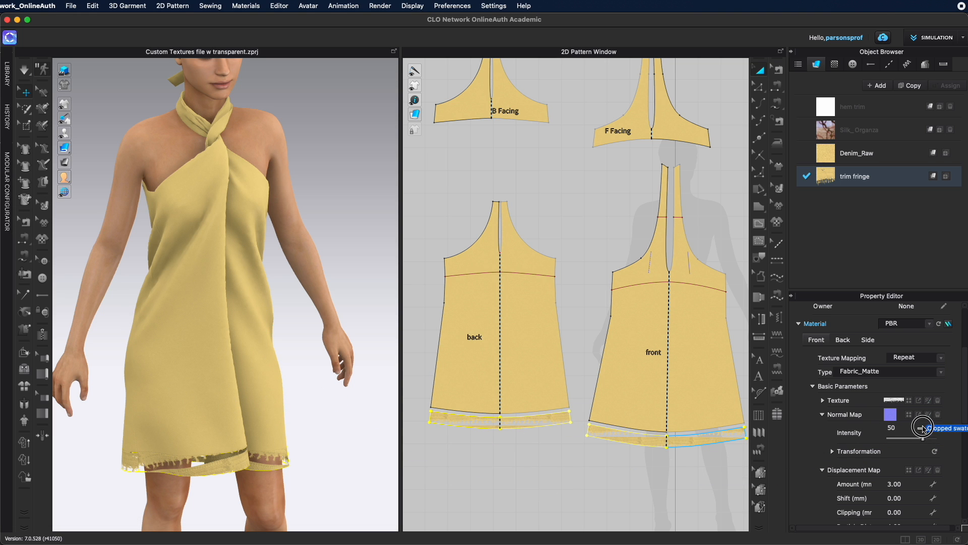
{"action": "left_click_drag", "start_coordinate": [922, 426], "coordinate": [929, 435]}
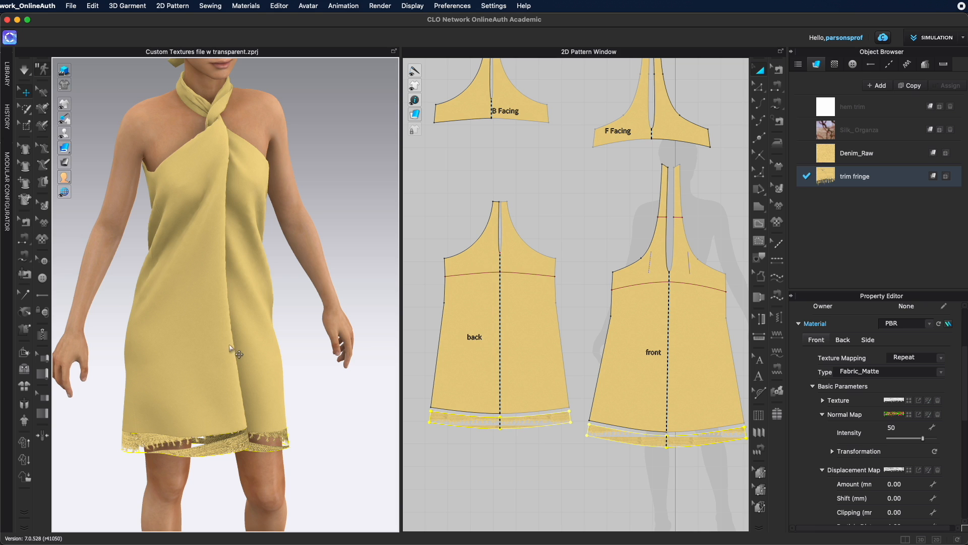
{"action": "mouse_move", "coordinate": [50, 207]}
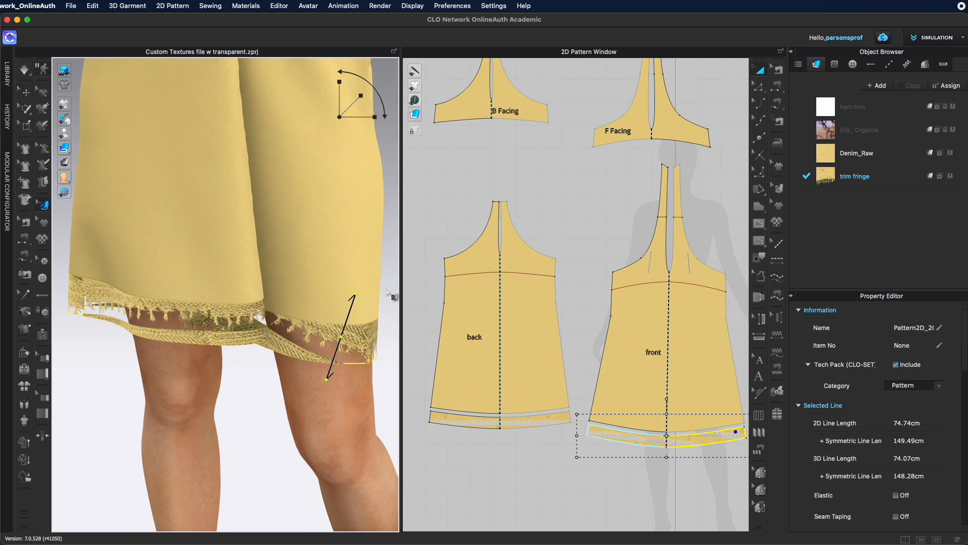
Select the front hem band pattern piece in the 2D Pattern Window
{"action": "left_click", "coordinate": [518, 430]}
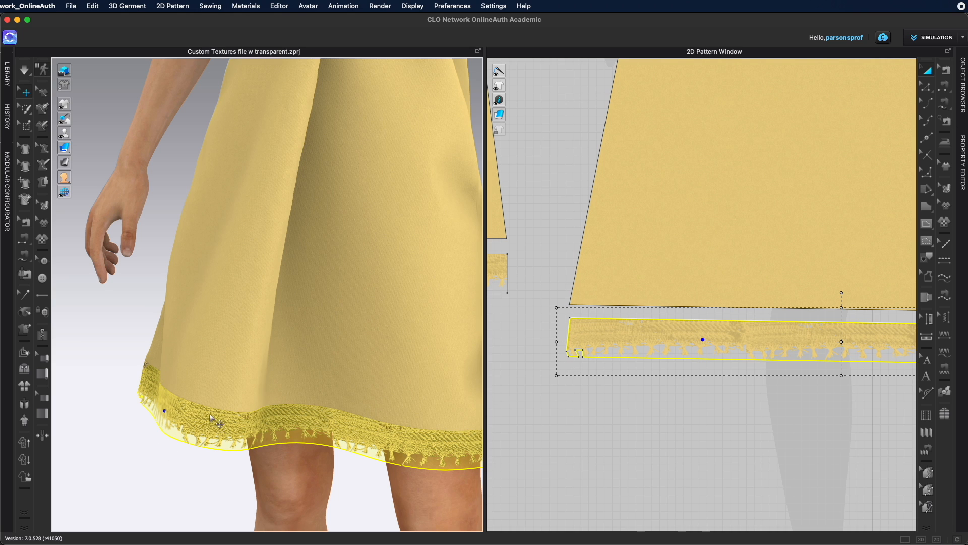
{"action": "mouse_move", "coordinate": [222, 454]}
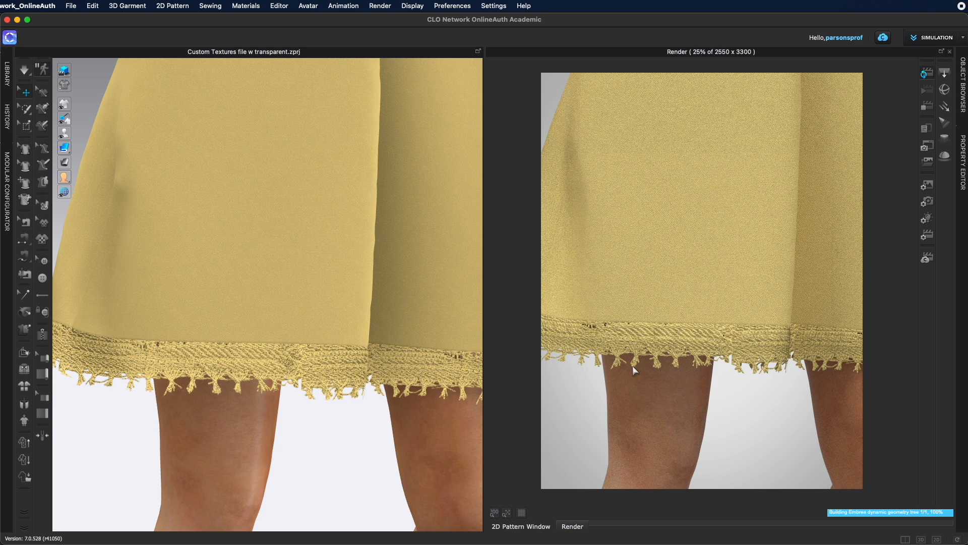
{"action": "mouse_move", "coordinate": [653, 378]}
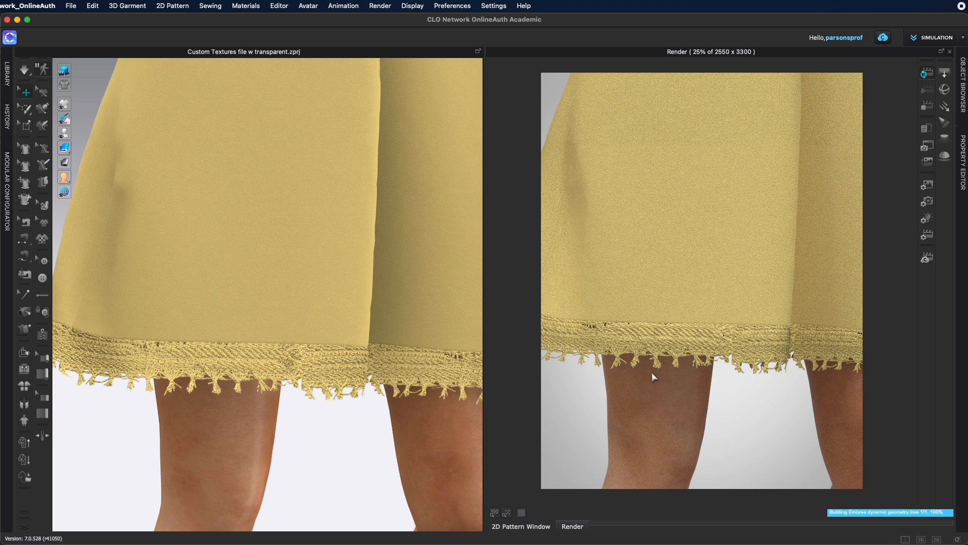
{"action": "mouse_move", "coordinate": [700, 360]}
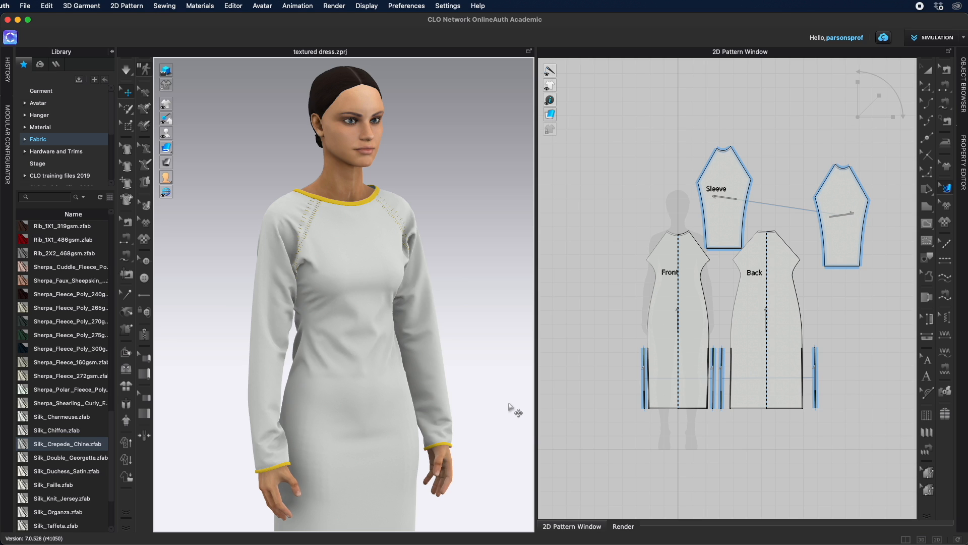
{"action": "mouse_move", "coordinate": [451, 264]}
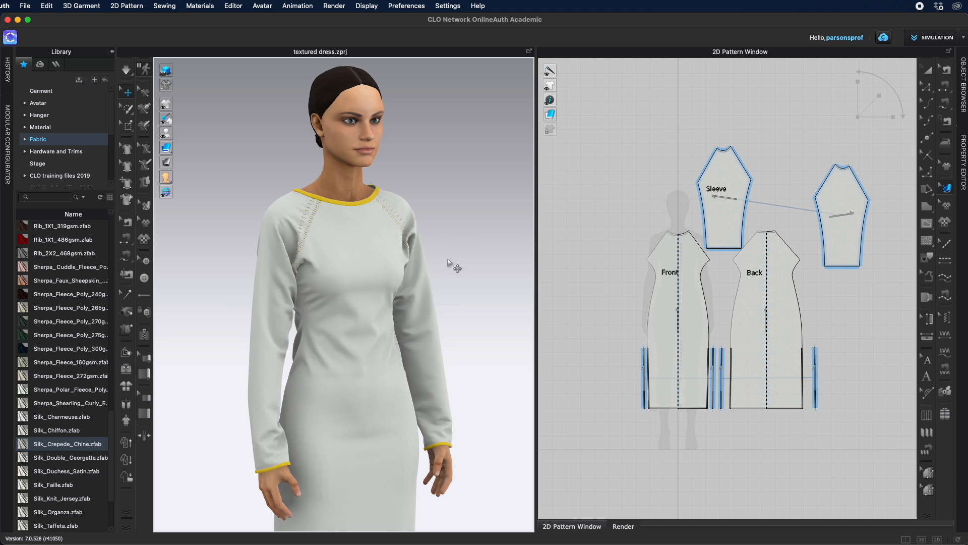
{"action": "mouse_move", "coordinate": [372, 258]}
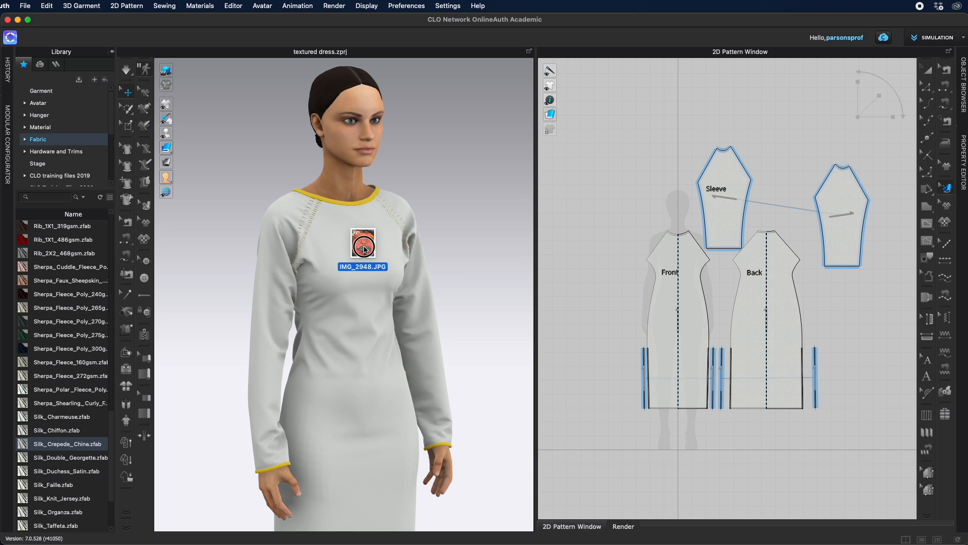
Drop the IMG_2948.JPG swatch image onto the long-sleeve dress
{"action": "left_click", "coordinate": [352, 242]}
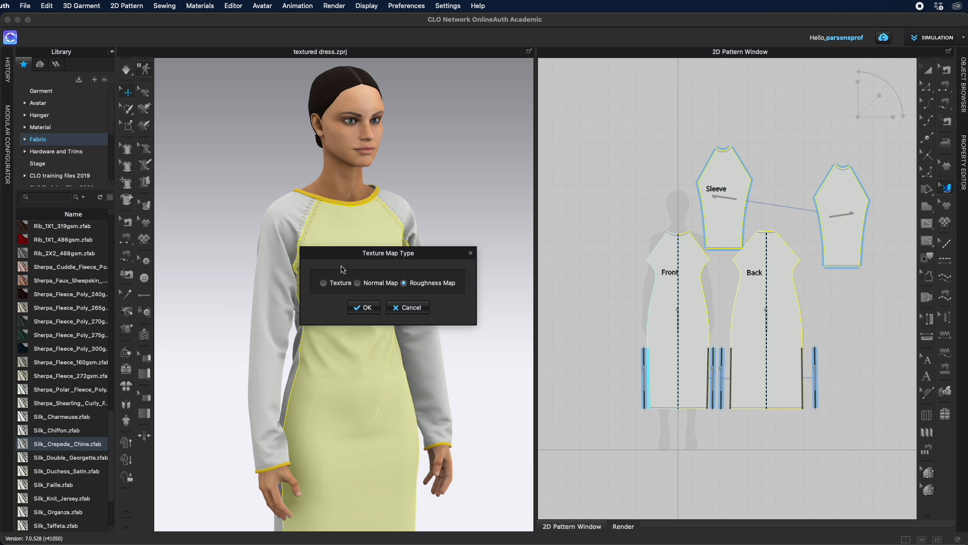
Apply the custom swatch image as the dress fabric's texture map
{"action": "left_click", "coordinate": [324, 282]}
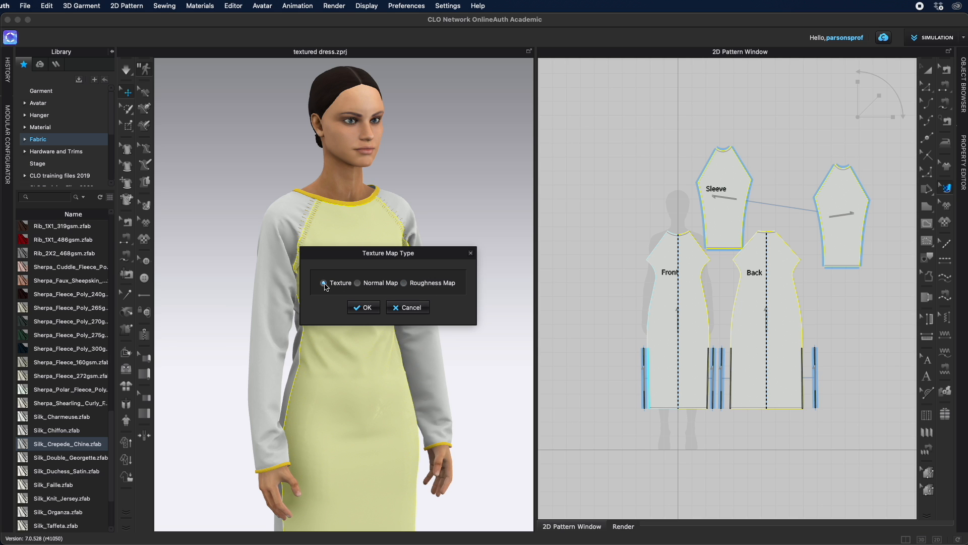
{"action": "left_click", "coordinate": [322, 282]}
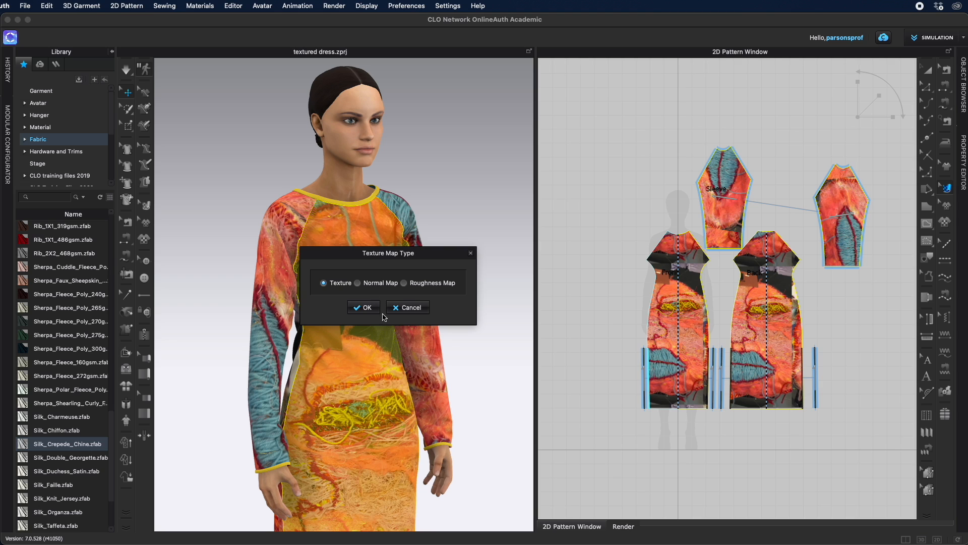
{"action": "left_click", "coordinate": [363, 307]}
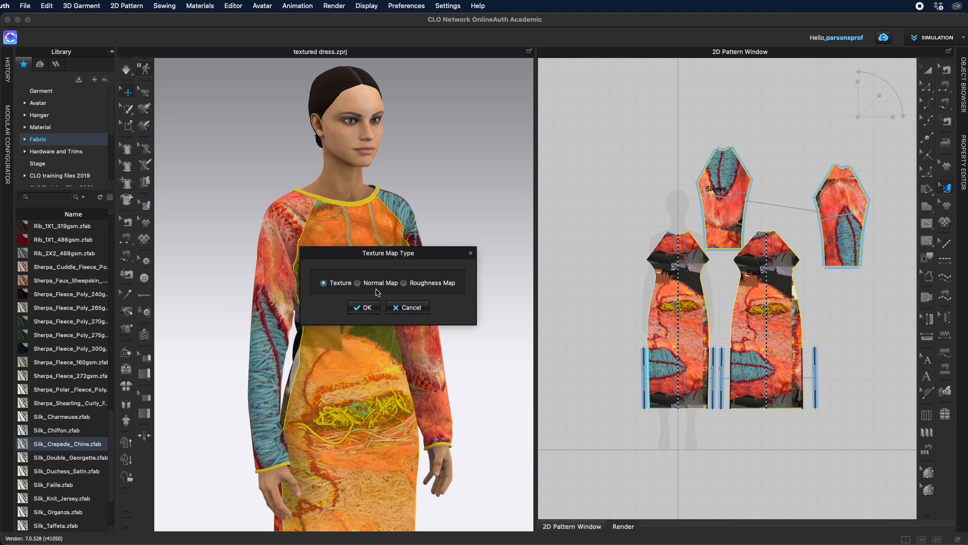
Apply the same swatch as the fabric's normal map, then as its roughness map
{"action": "left_click", "coordinate": [357, 283]}
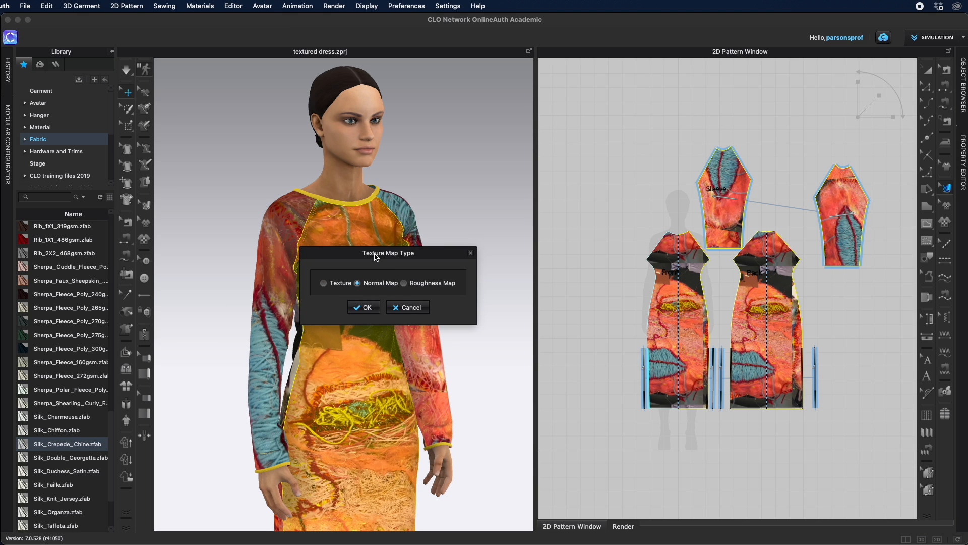
{"action": "left_click", "coordinate": [364, 308]}
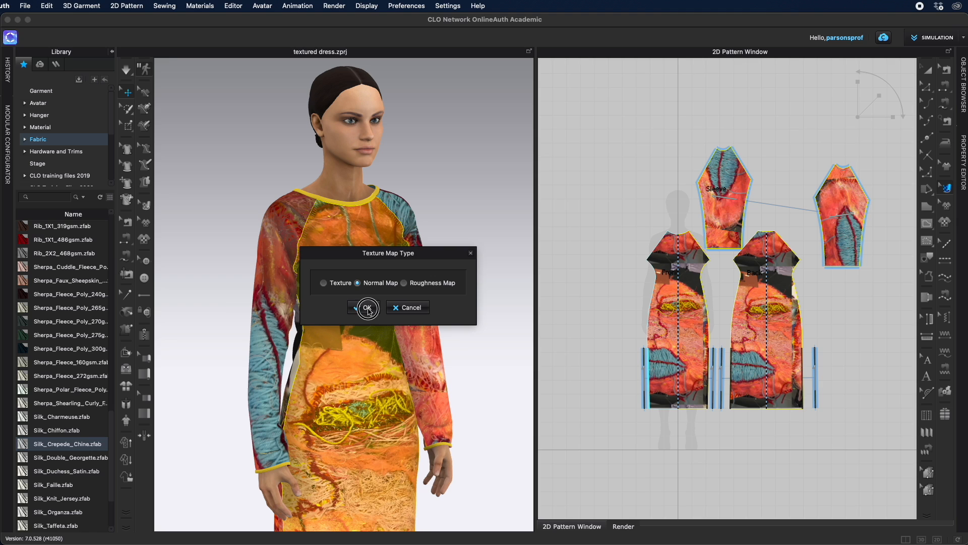
{"action": "left_click", "coordinate": [366, 308]}
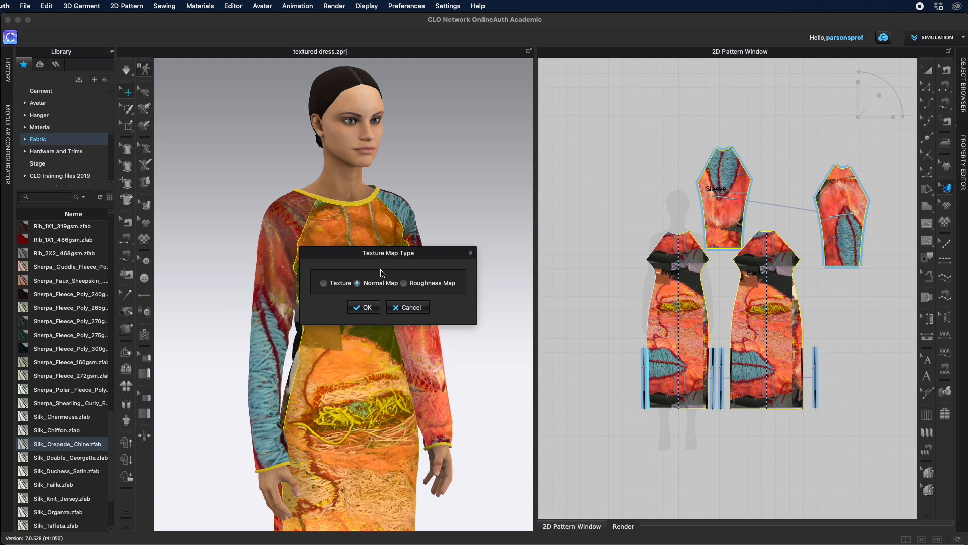
{"action": "left_click", "coordinate": [404, 282]}
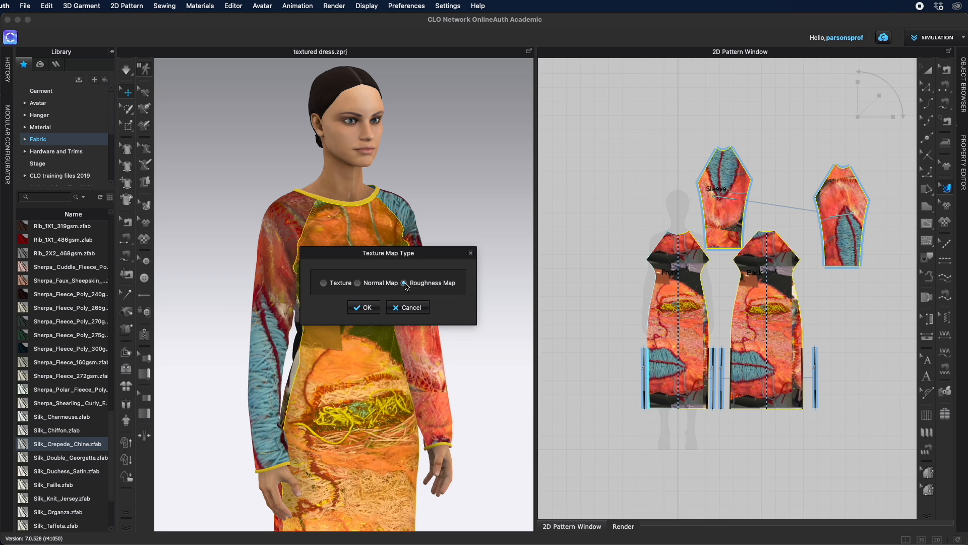
{"action": "left_click", "coordinate": [363, 307]}
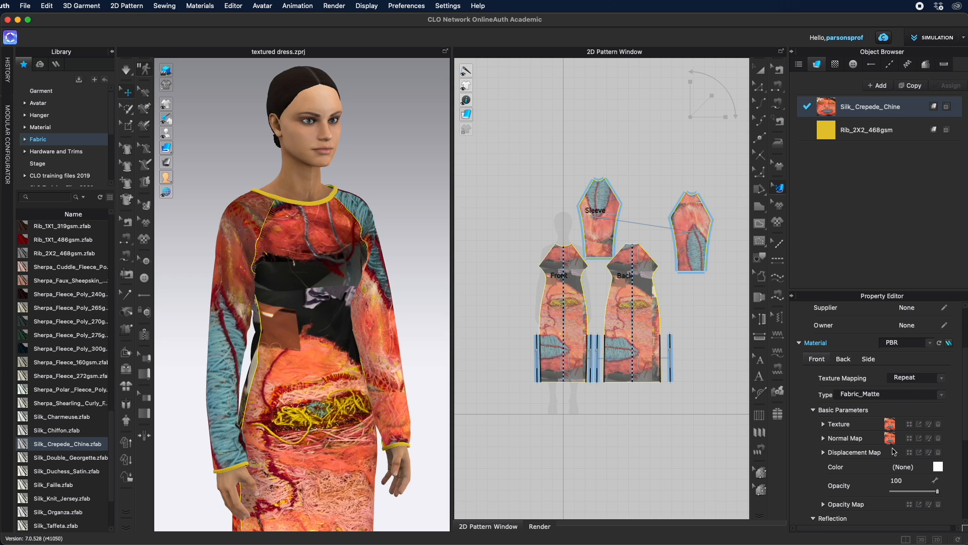
{"action": "mouse_move", "coordinate": [882, 468]}
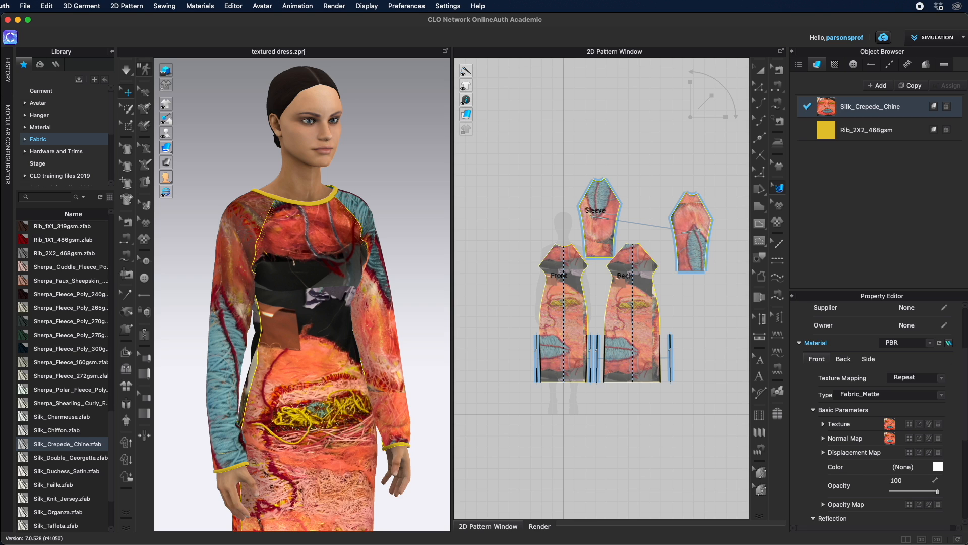
Reveal the Displacement Map settings and set its Amount to 10.00
{"action": "left_click", "coordinate": [823, 447]}
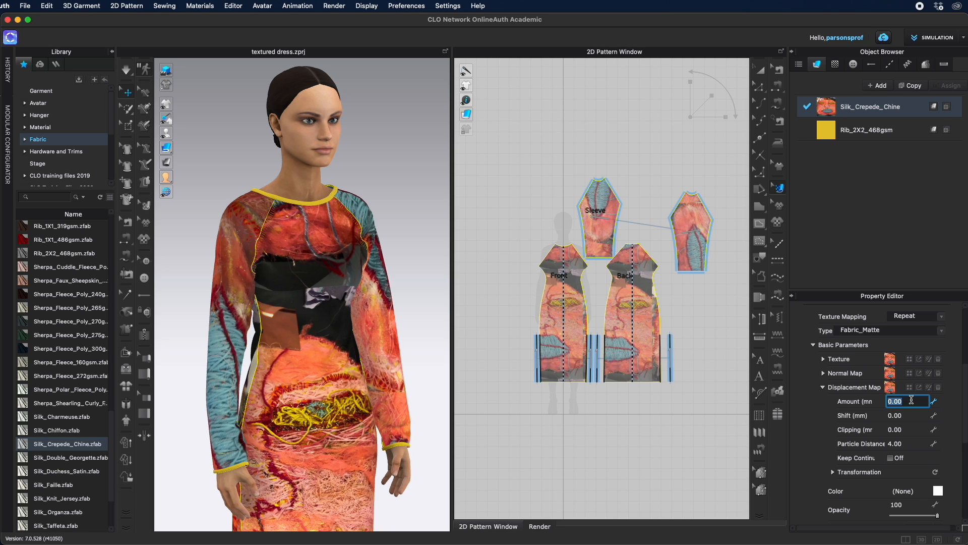
{"action": "type", "text": "10.00"}
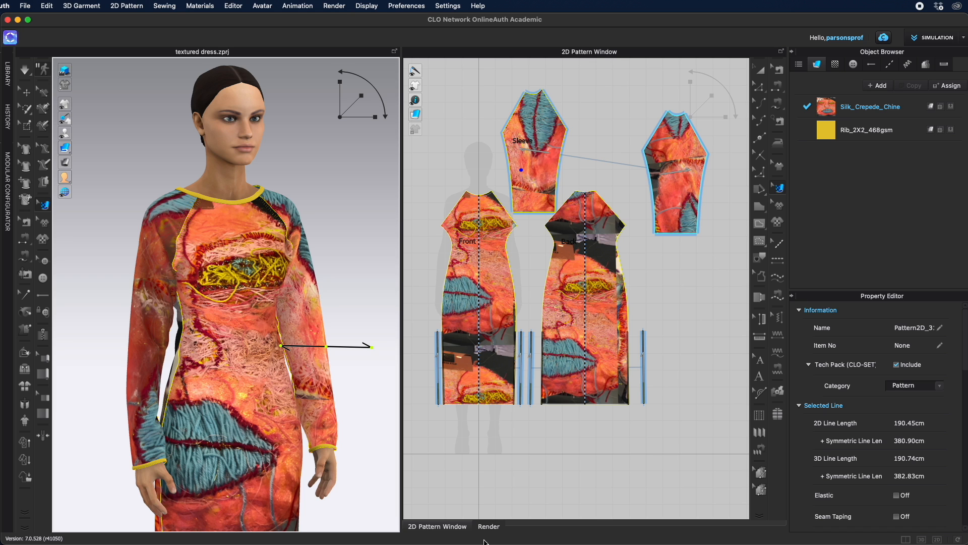
Show the interactive render of the textured dress against the autumn lakeside background
{"action": "left_click", "coordinate": [487, 526]}
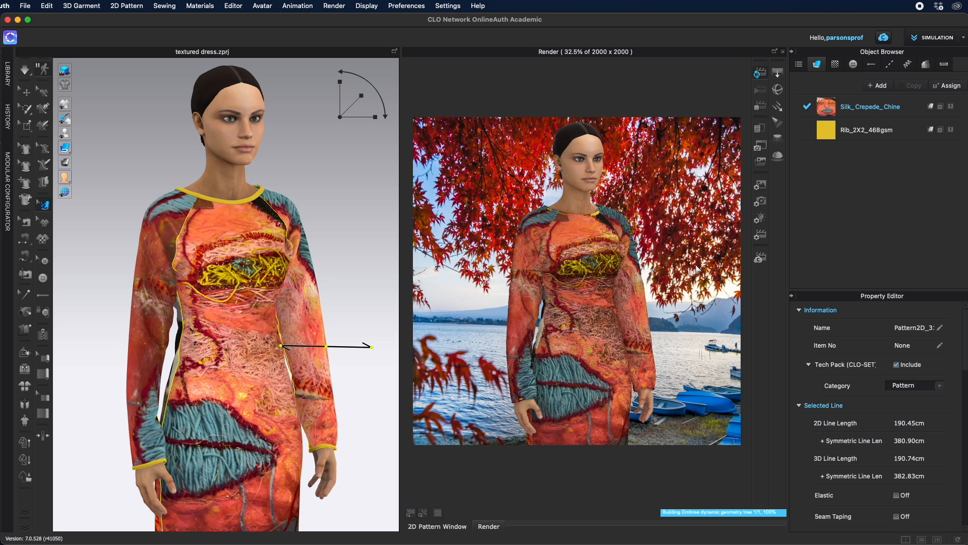
{"action": "mouse_move", "coordinate": [627, 296]}
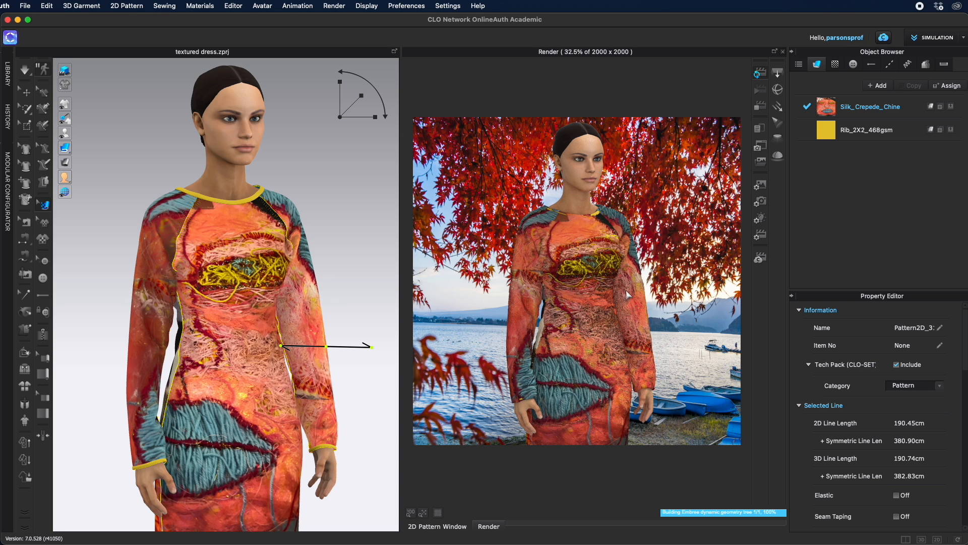
{"action": "mouse_move", "coordinate": [675, 344]}
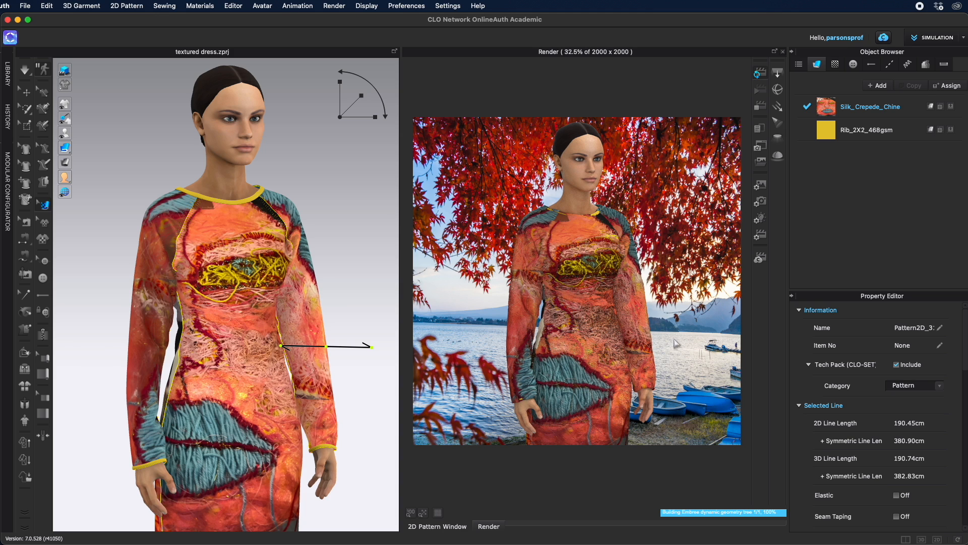
{"action": "mouse_move", "coordinate": [631, 347]}
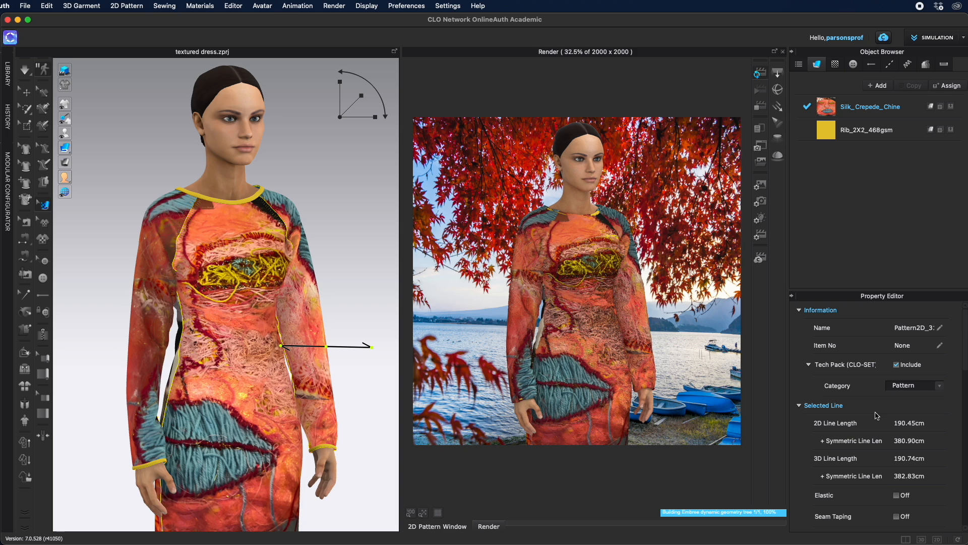
{"action": "mouse_move", "coordinate": [576, 320]}
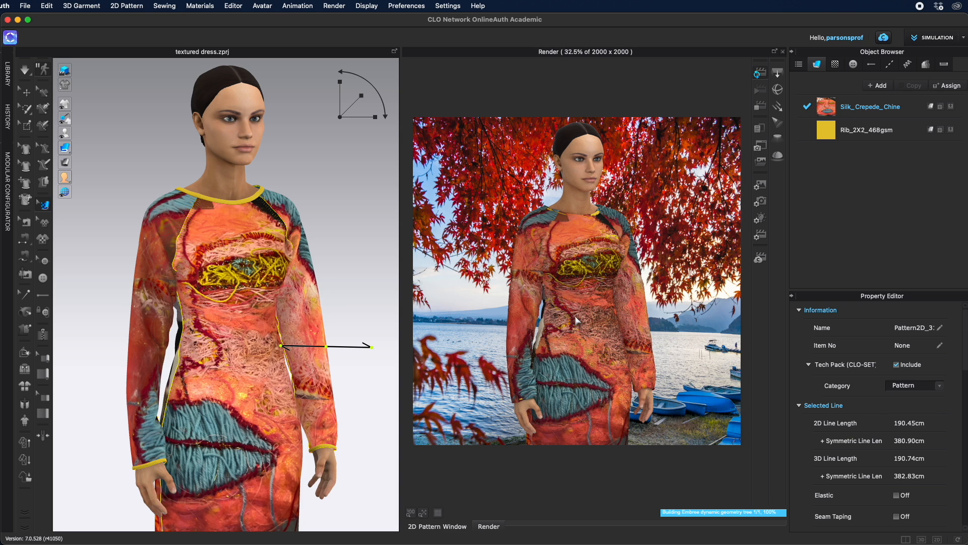
{"action": "mouse_move", "coordinate": [598, 361]}
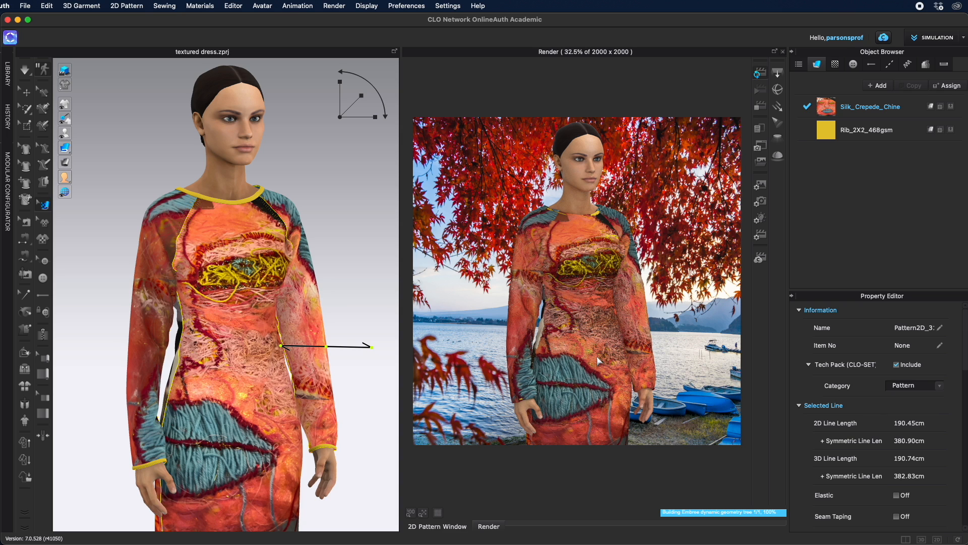
{"action": "mouse_move", "coordinate": [608, 344]}
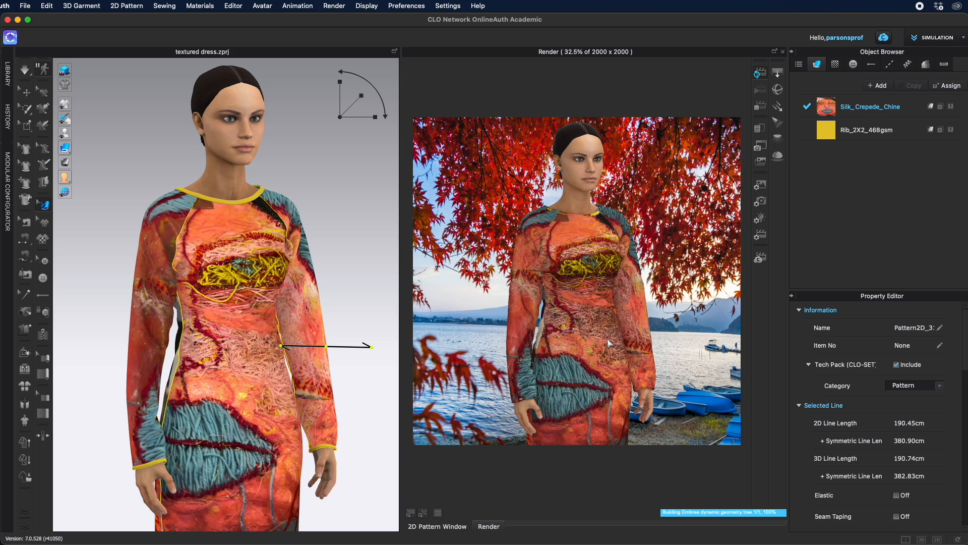